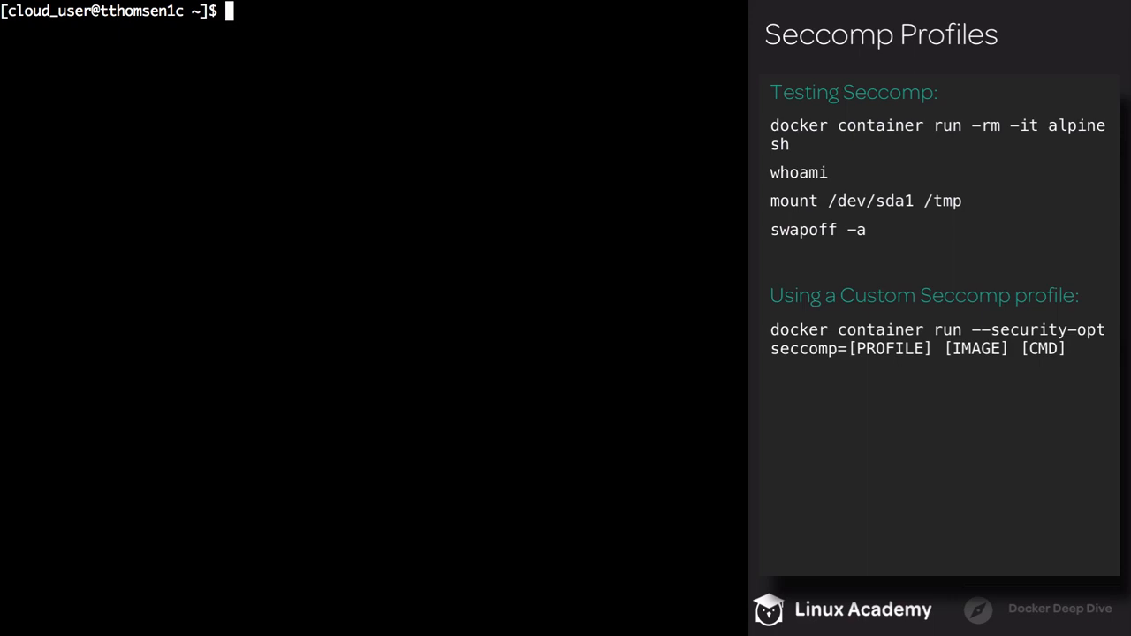
- Start an interactive alpine container and confirm whoami reports root
type("docker container run --rm -it alpine sh")
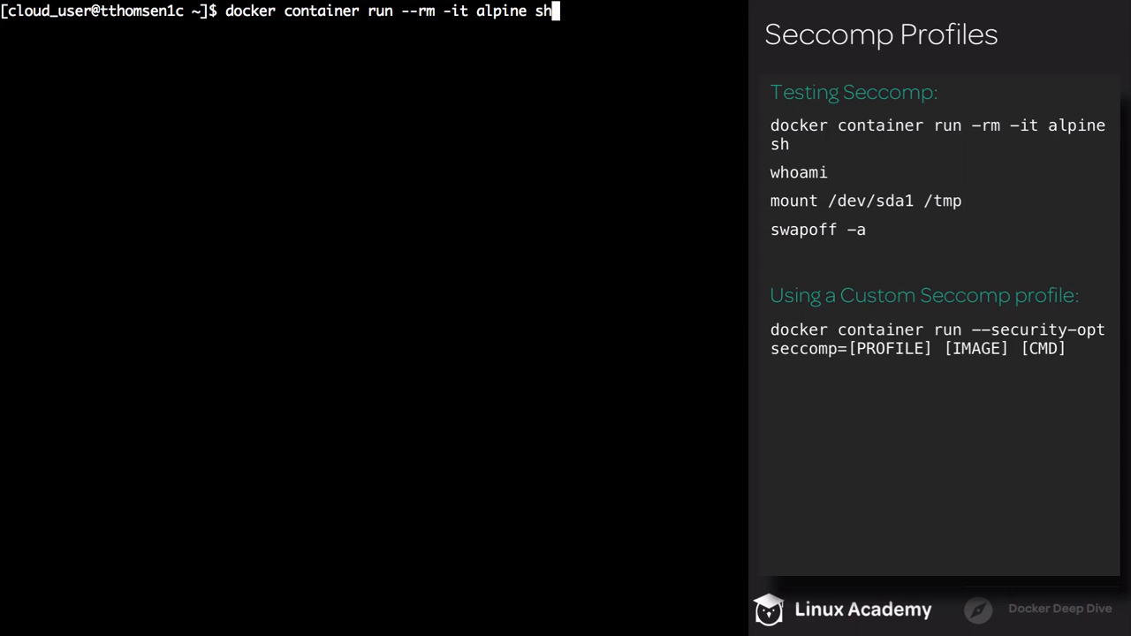
key("Return")
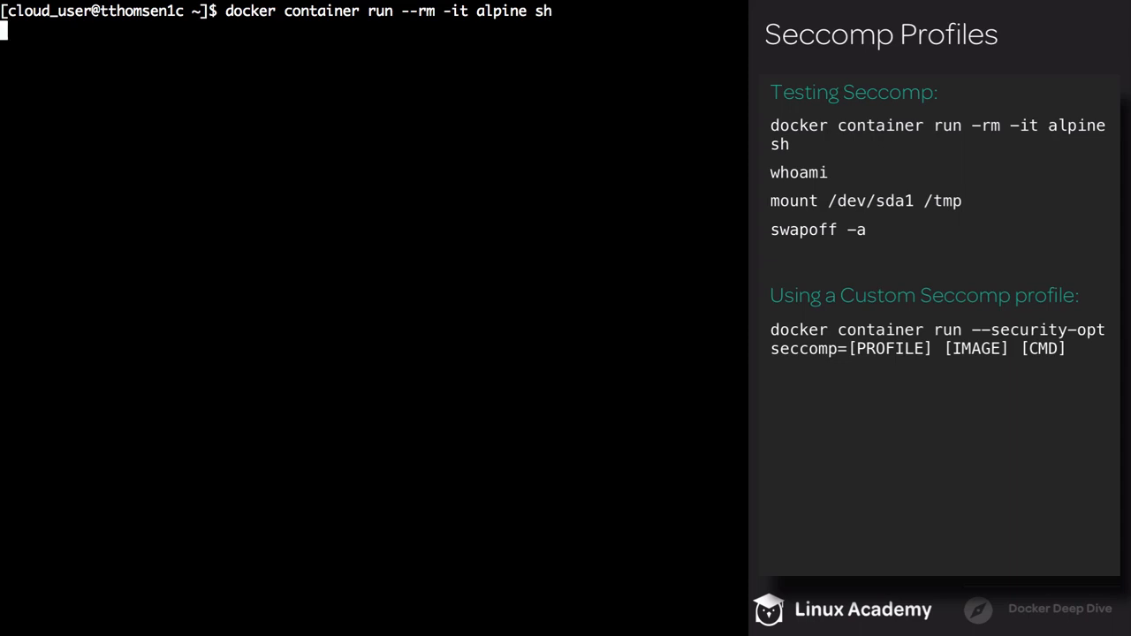
key("Return")
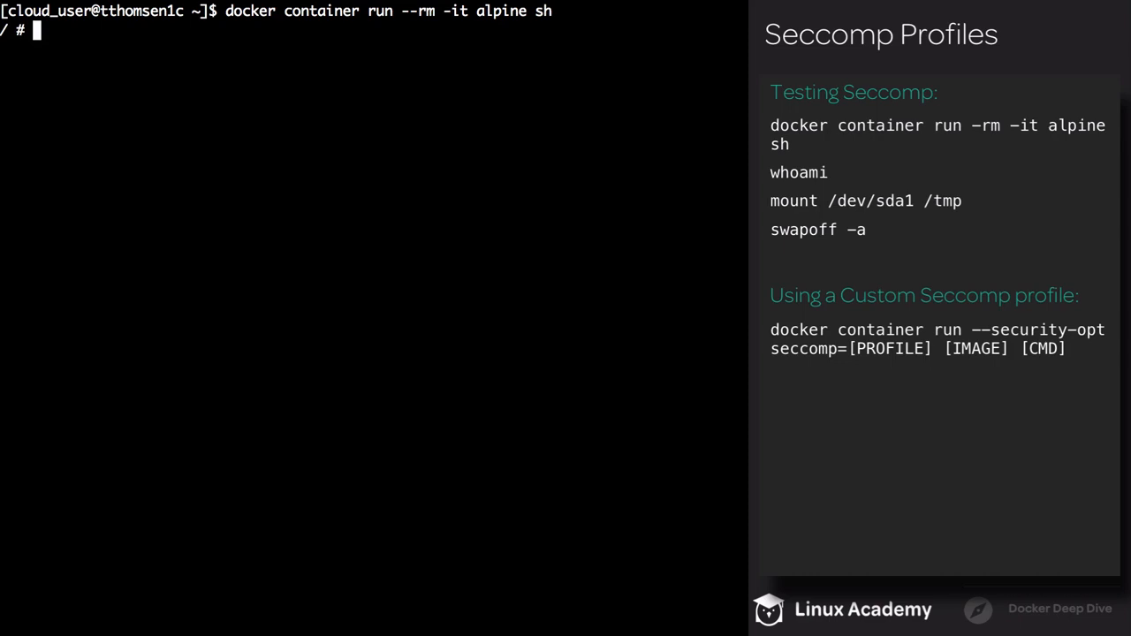
type("who")
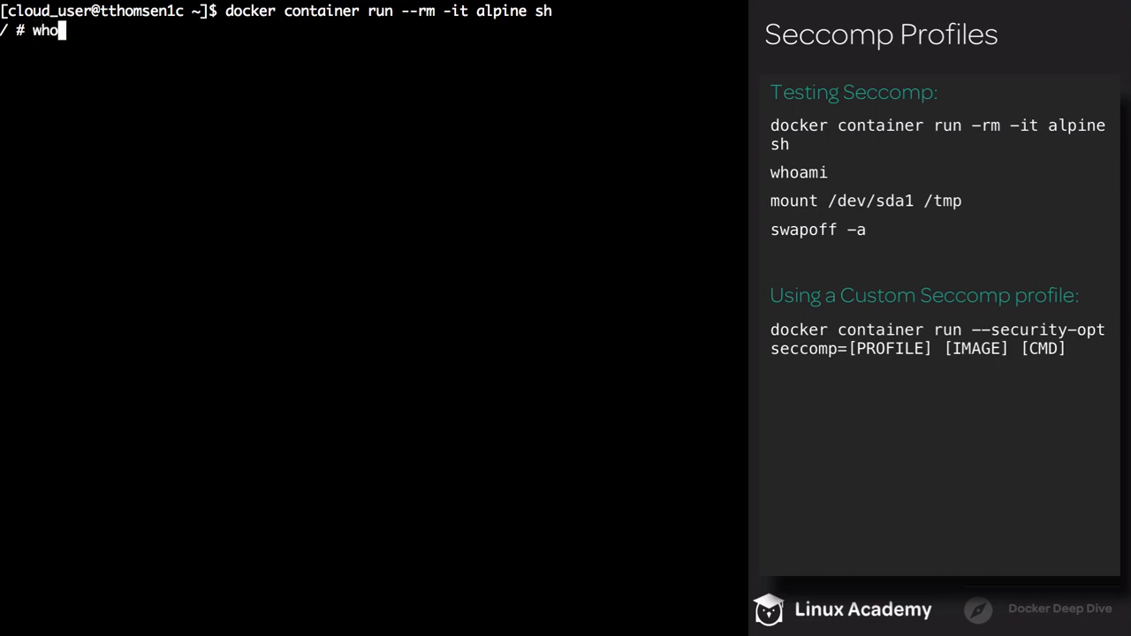
key("Return")
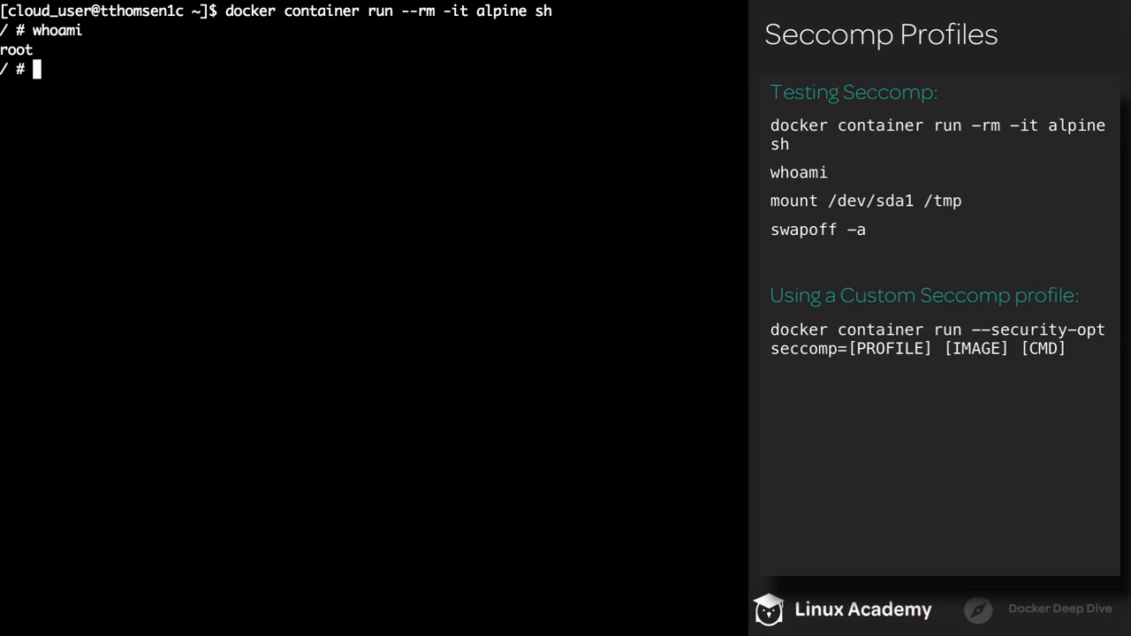
- Attempt mount /dev/sda1 /tmp (refused) and exit back to the host shell
type("mount /dev/sda1 /tmp")
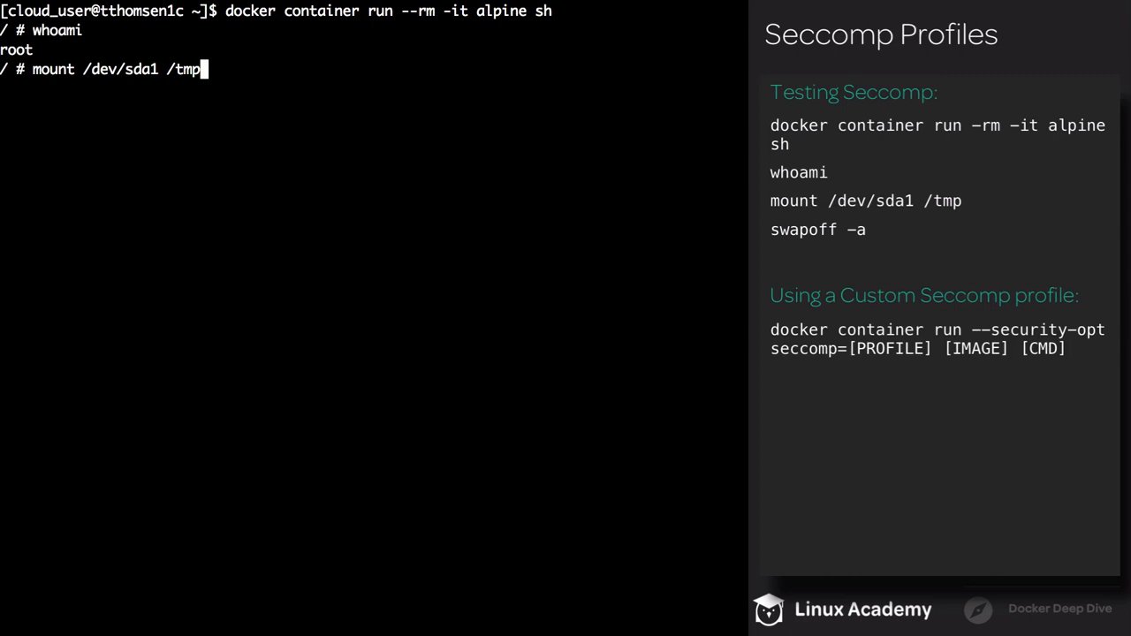
key("Return")
type("swapoff -a")
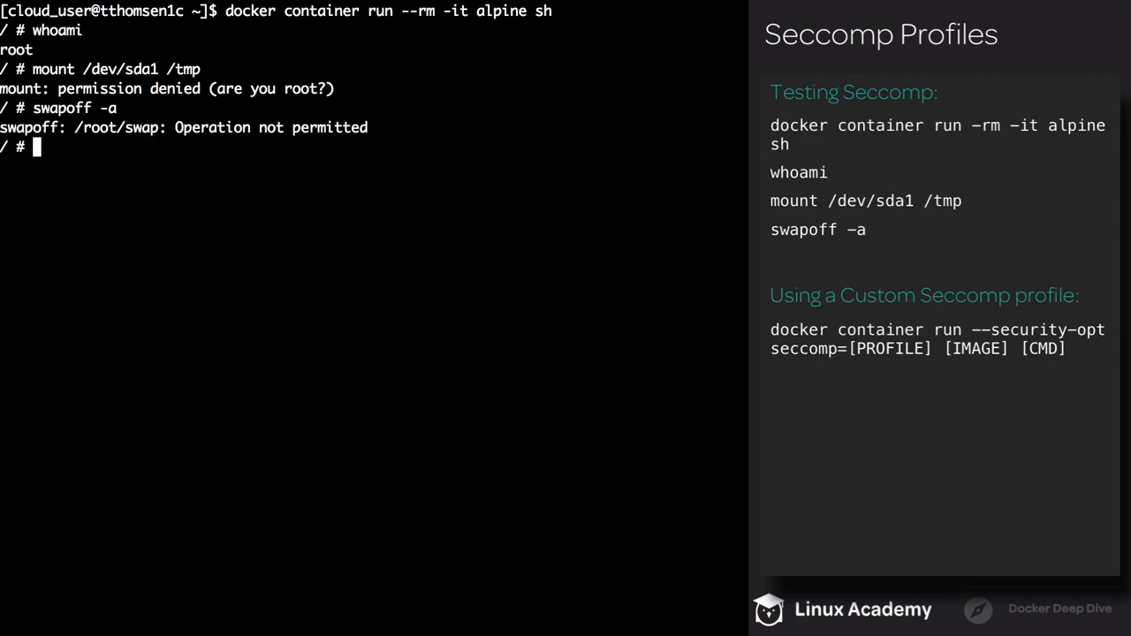
type("exit")
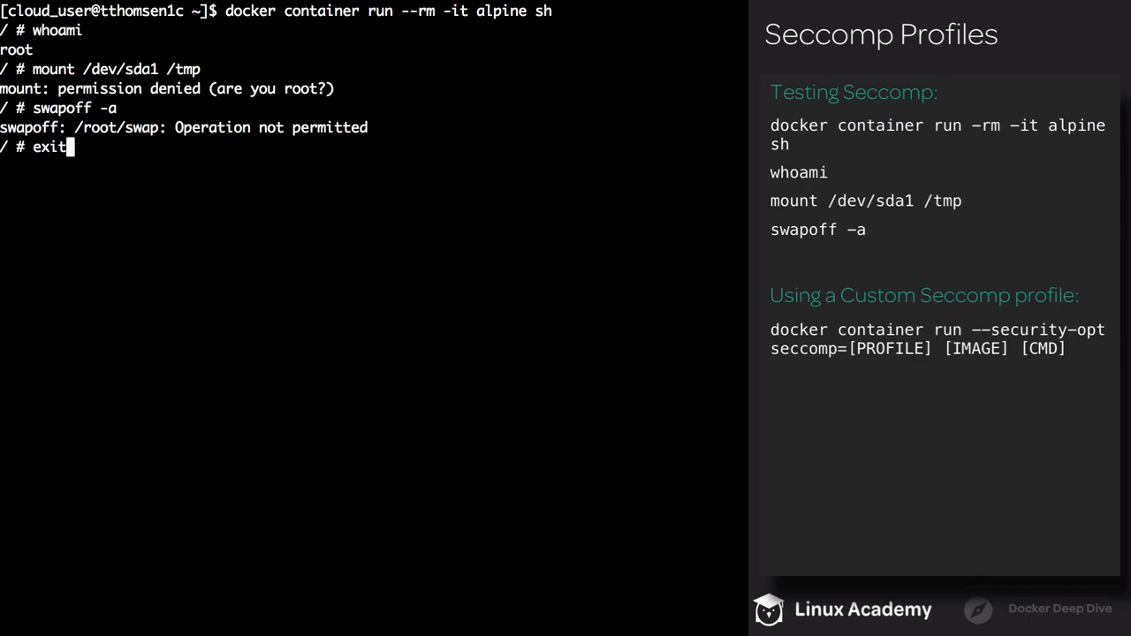
key("Return")
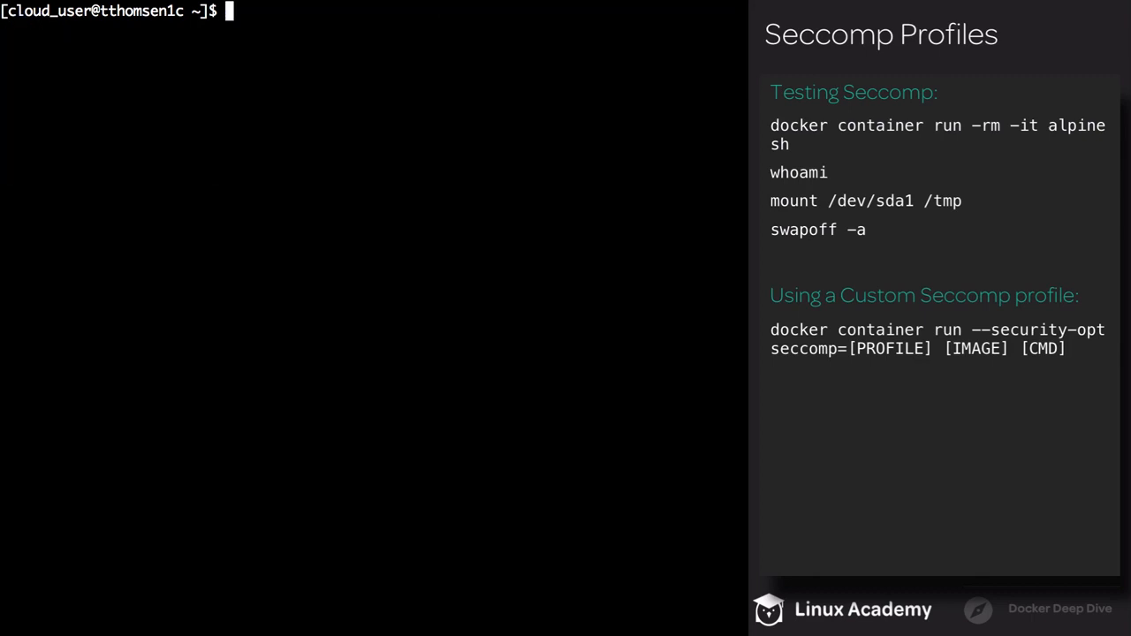
- Create seccomp/profiles/chmod and change into it
type("mkdir -p seccomp/profiles/chmod")
type("cd")
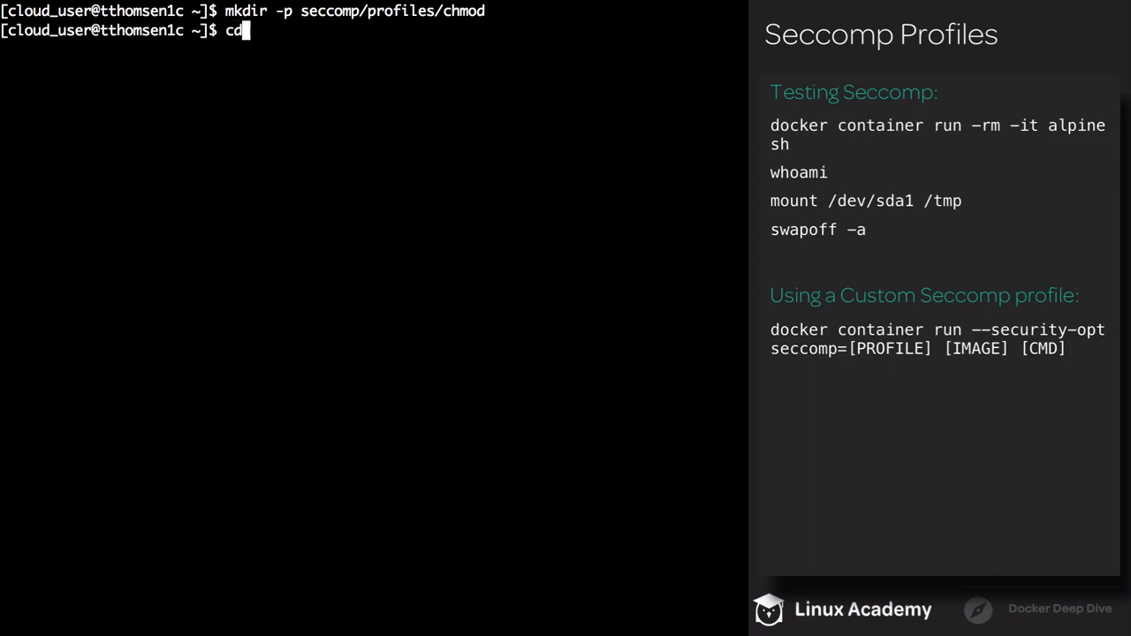
type("sec")
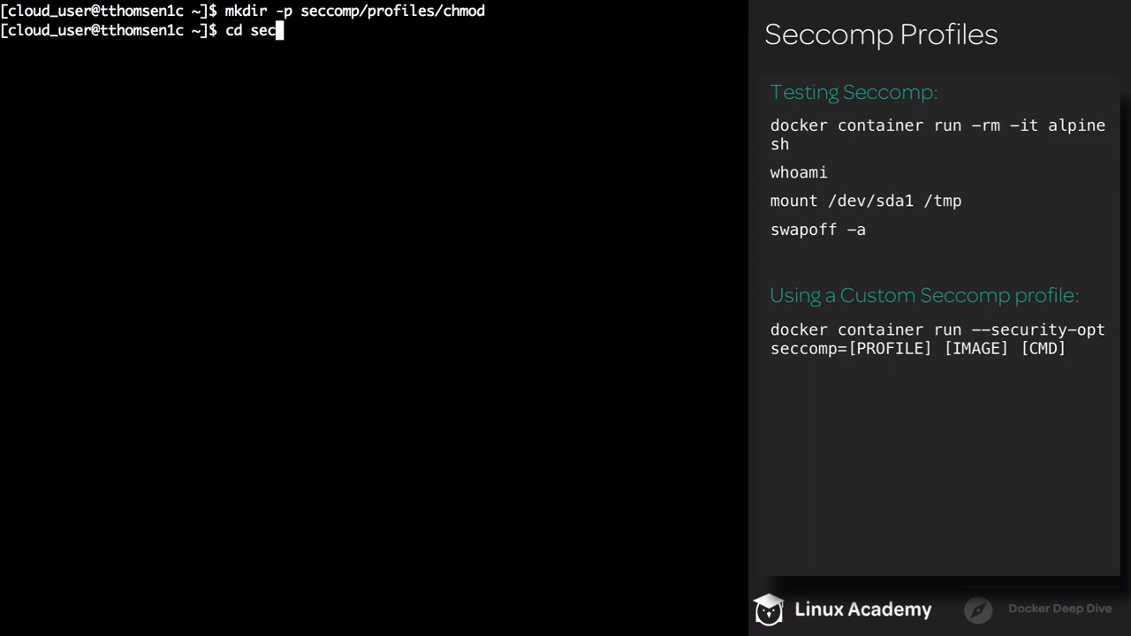
key("Return")
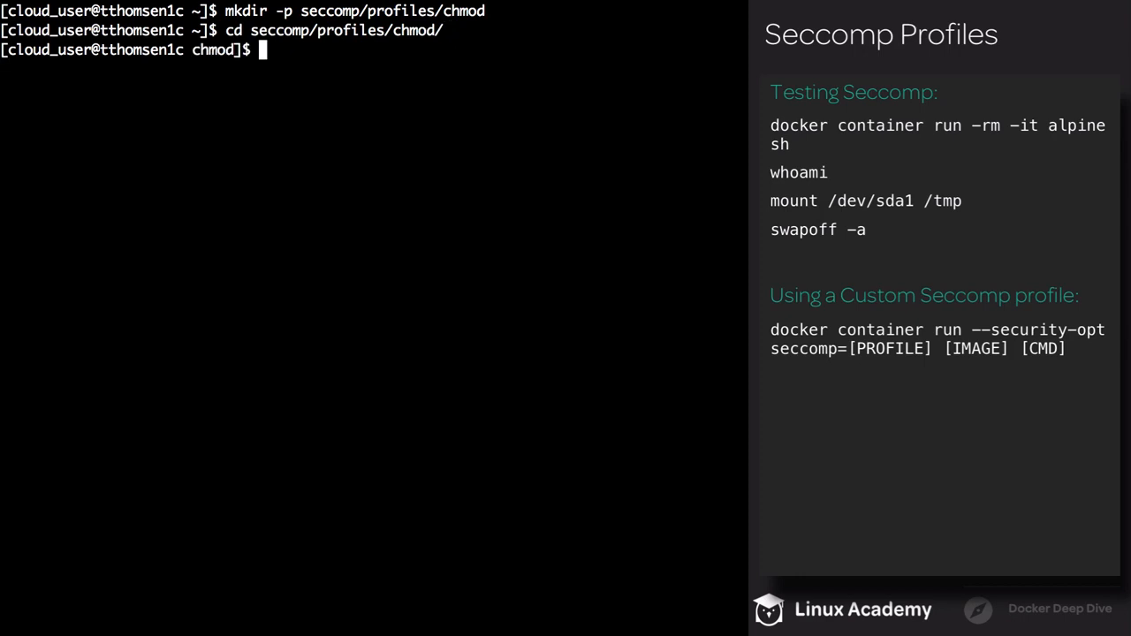
- Download moby's default.json seccomp profile with wget and list it
type("wget https://raw.githubusercontent.com/moby/moby/master/profiles/seccomp/default.json")
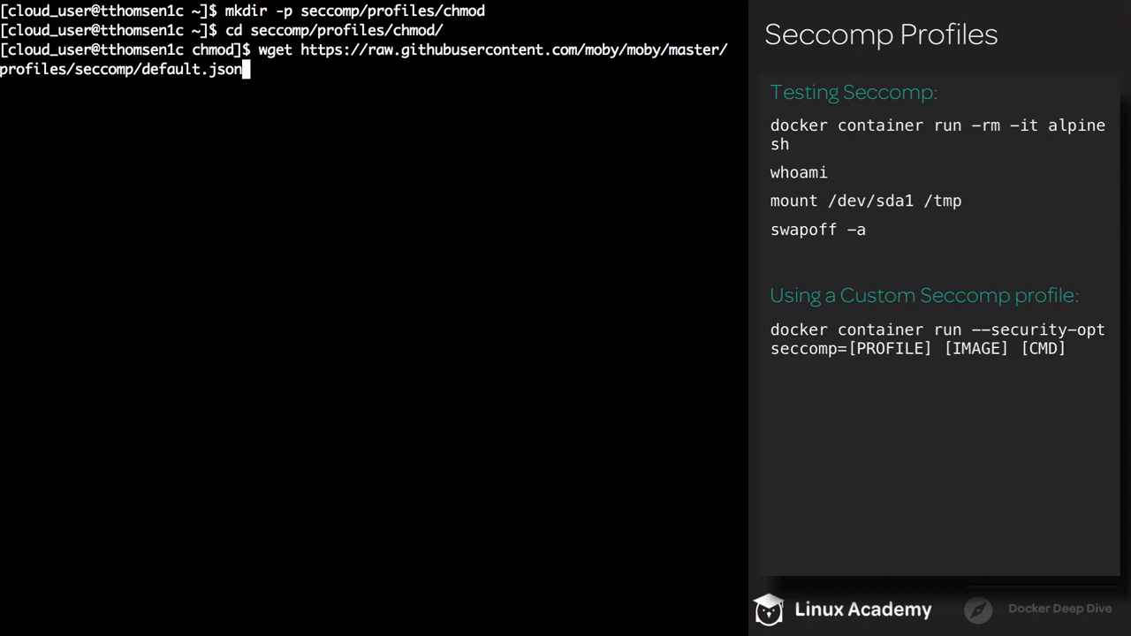
key("Return")
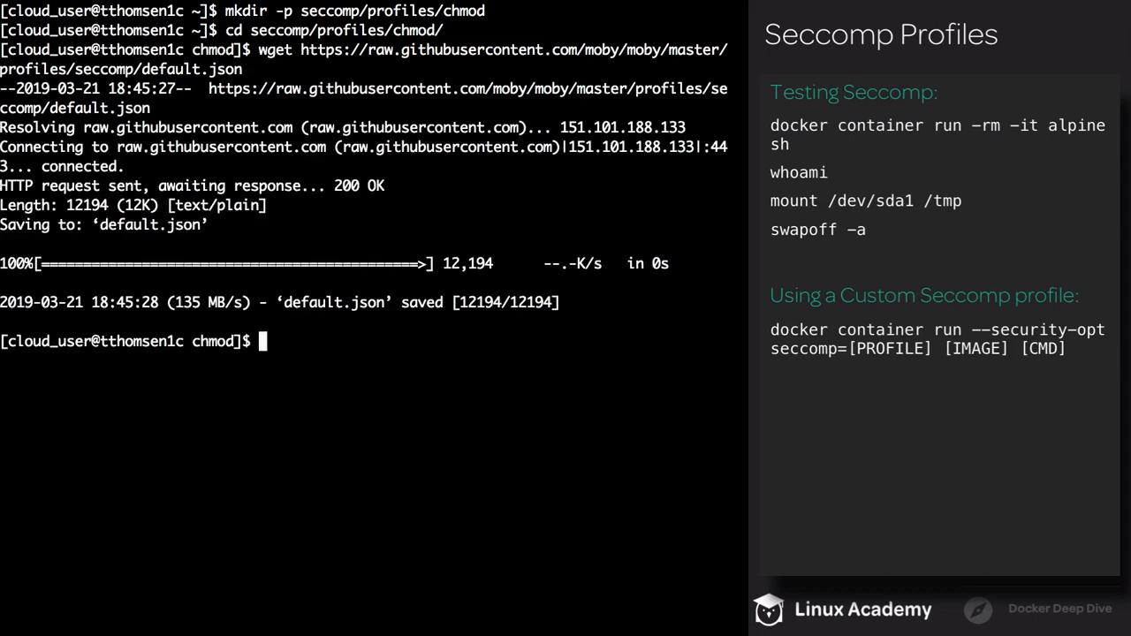
type("ls")
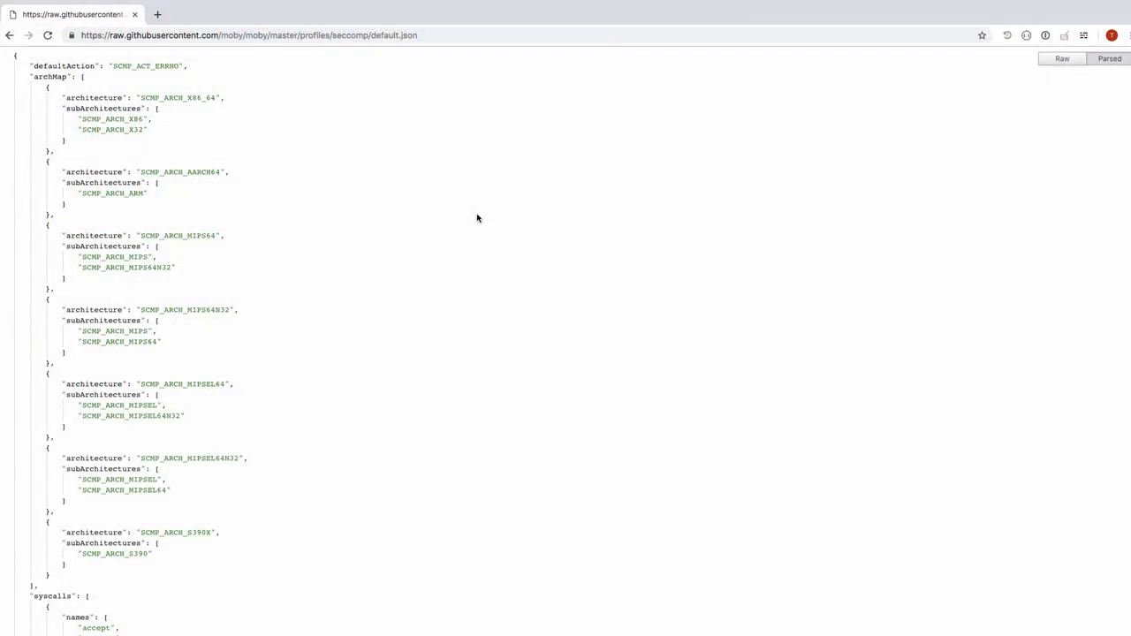
- Scroll the raw default.json in Chrome to the syscalls list and highlight a name
scroll("down", 3)
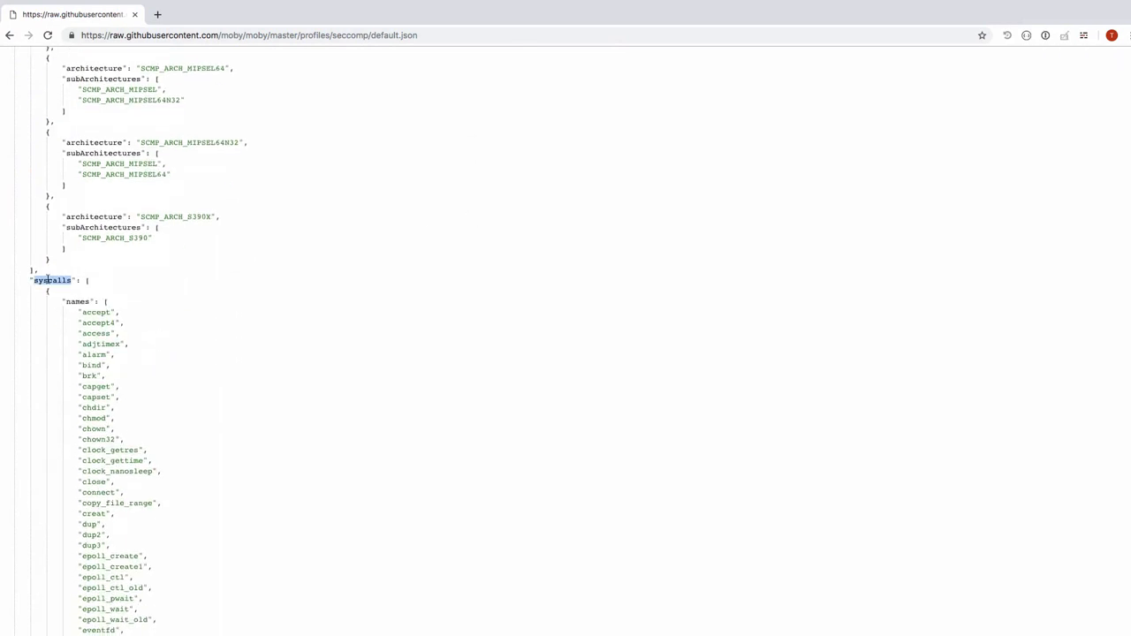
scroll("down", 3)
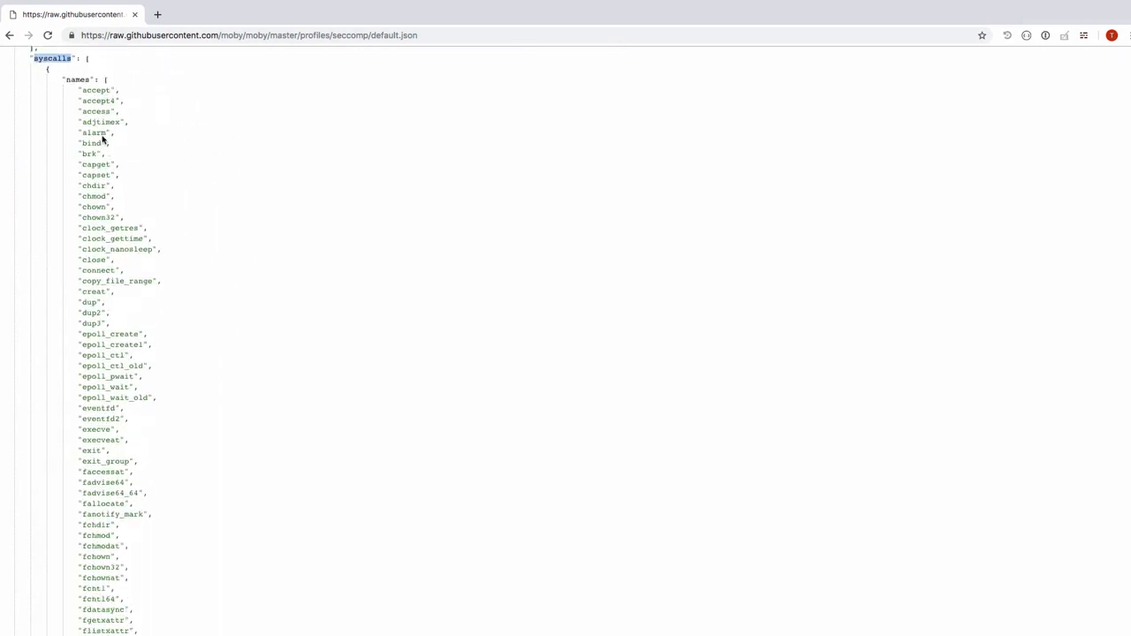
mouse_move(159, 472)
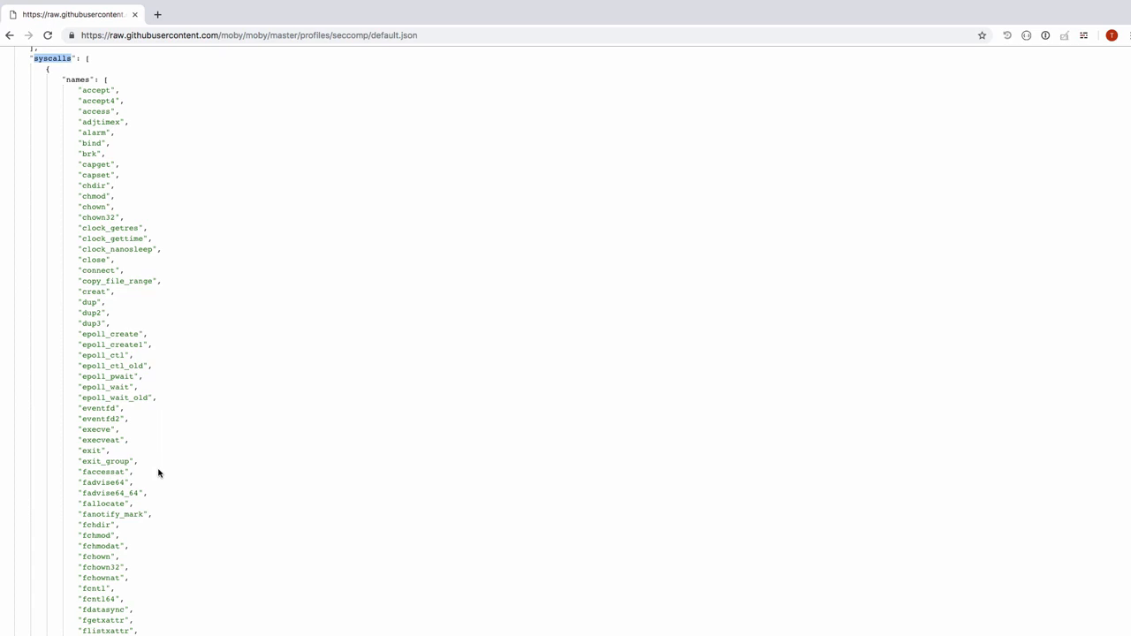
mouse_move(106, 364)
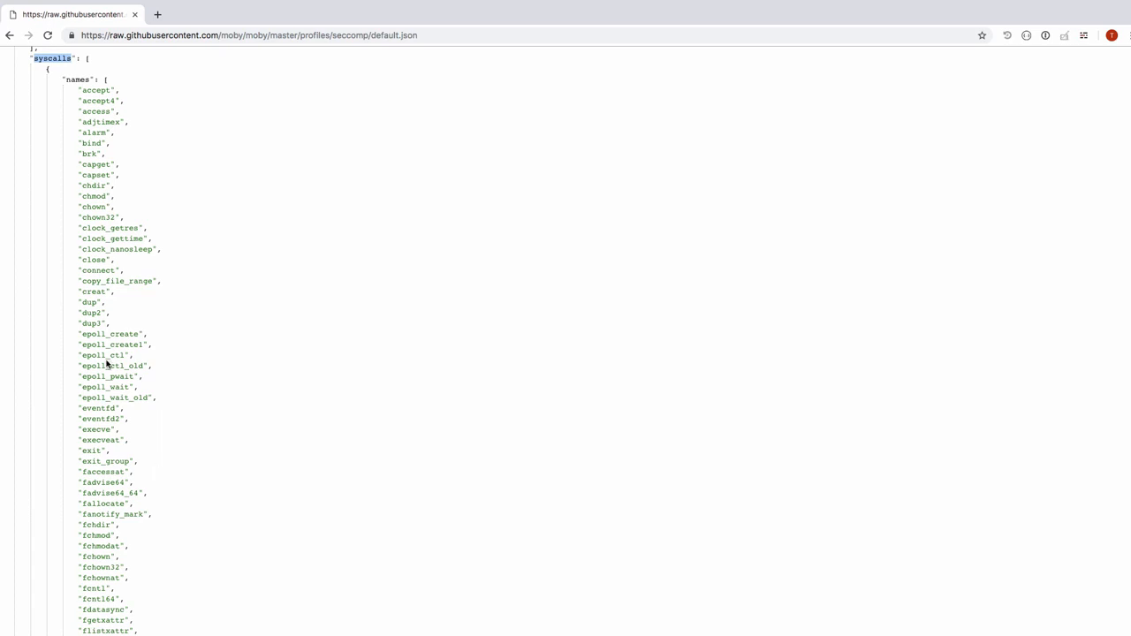
double_click(94, 195)
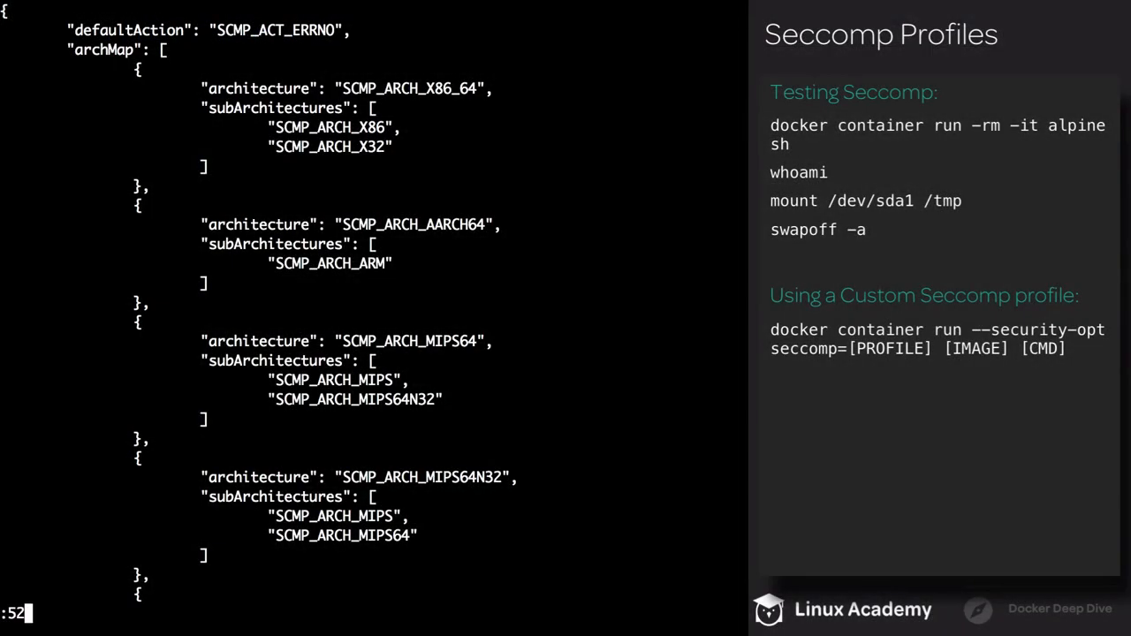
- Scroll default.json in vi down to the fchmod and fchmodat syscall entries
scroll("down", 3)
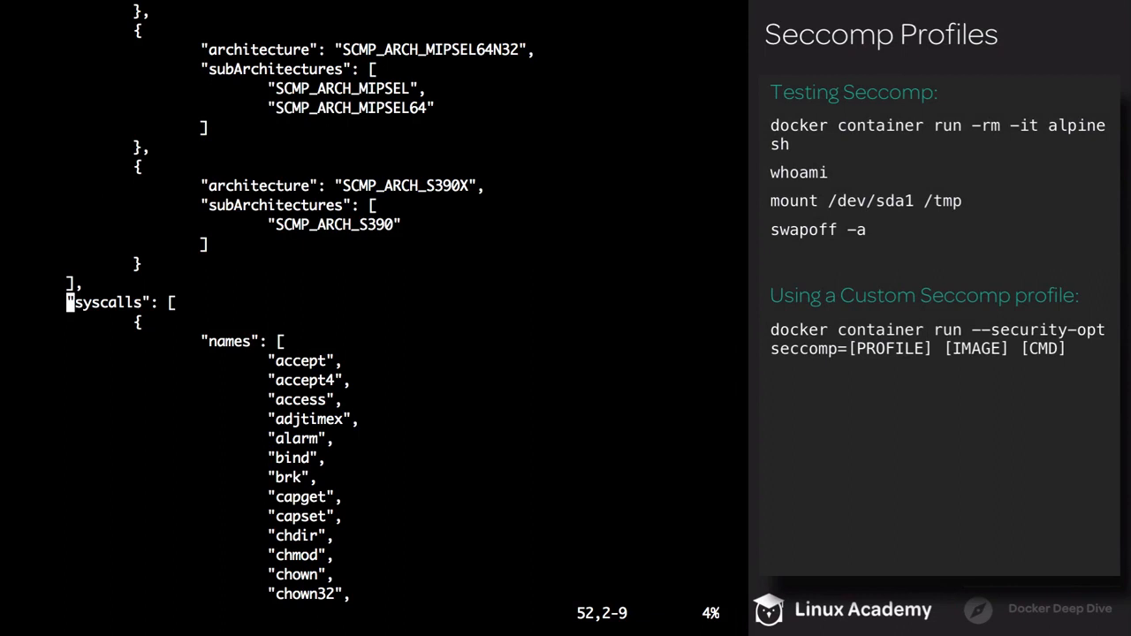
key("down")
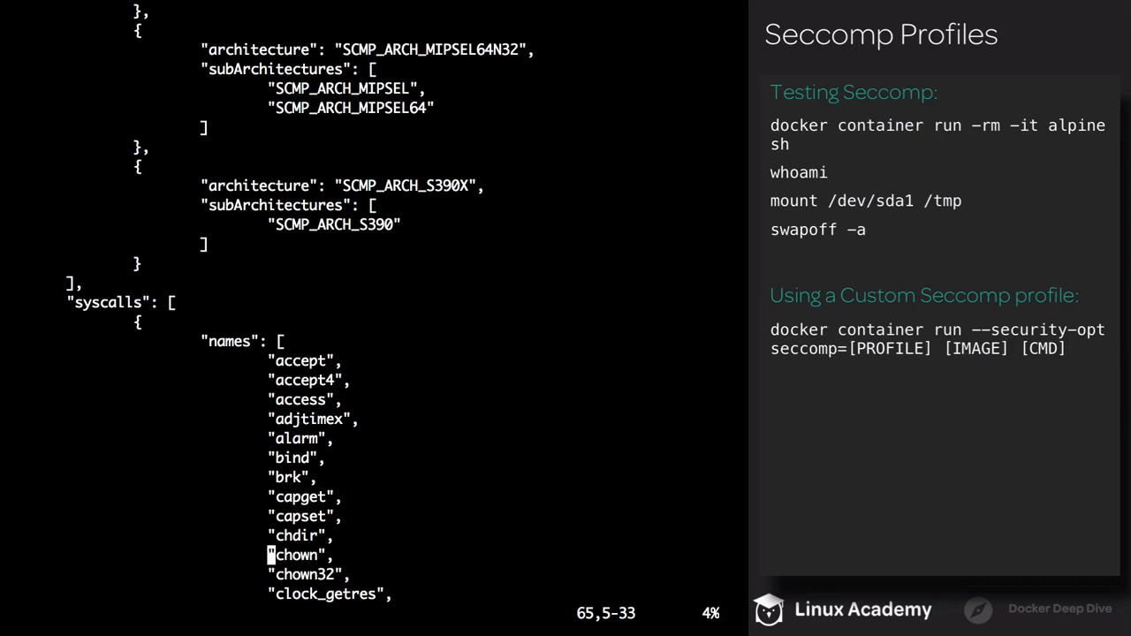
scroll("down", 3)
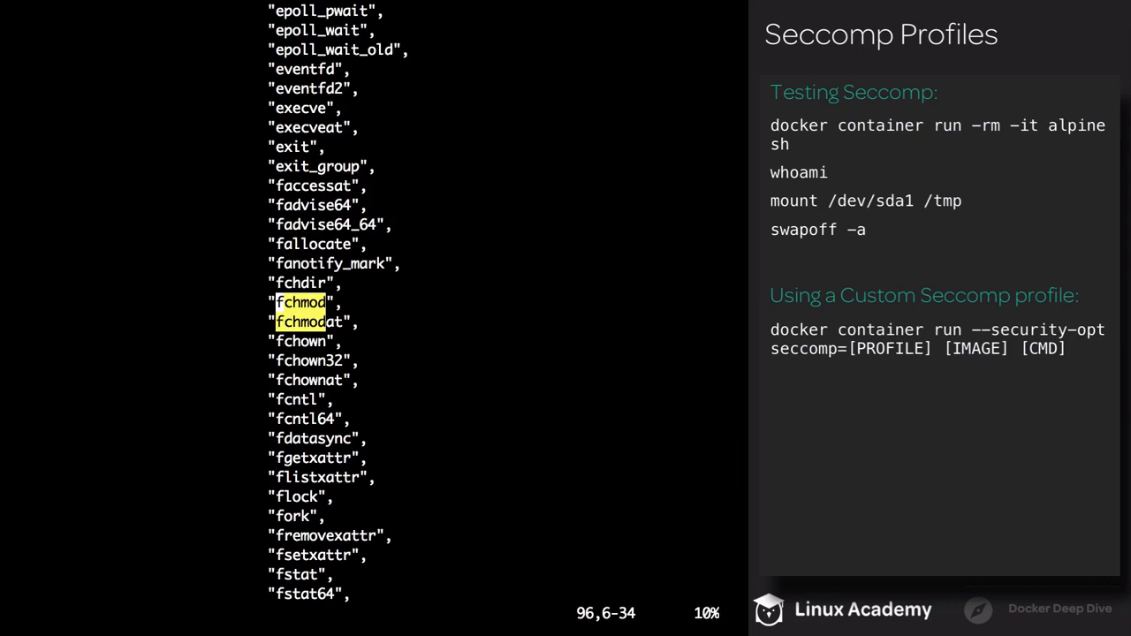
scroll("down", 3)
type("docker container run --rm -it --security-opt seccomp=./default.json alpine")
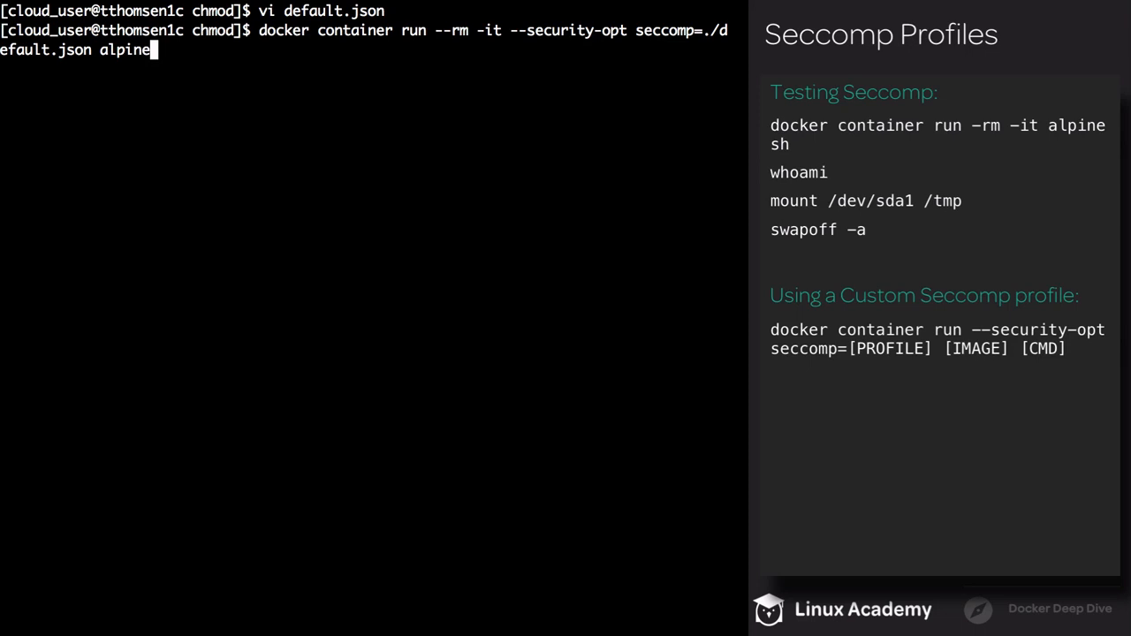
- Run alpine with seccomp=./default.json, see chmod +r /usr refused, and exit
key("Return")
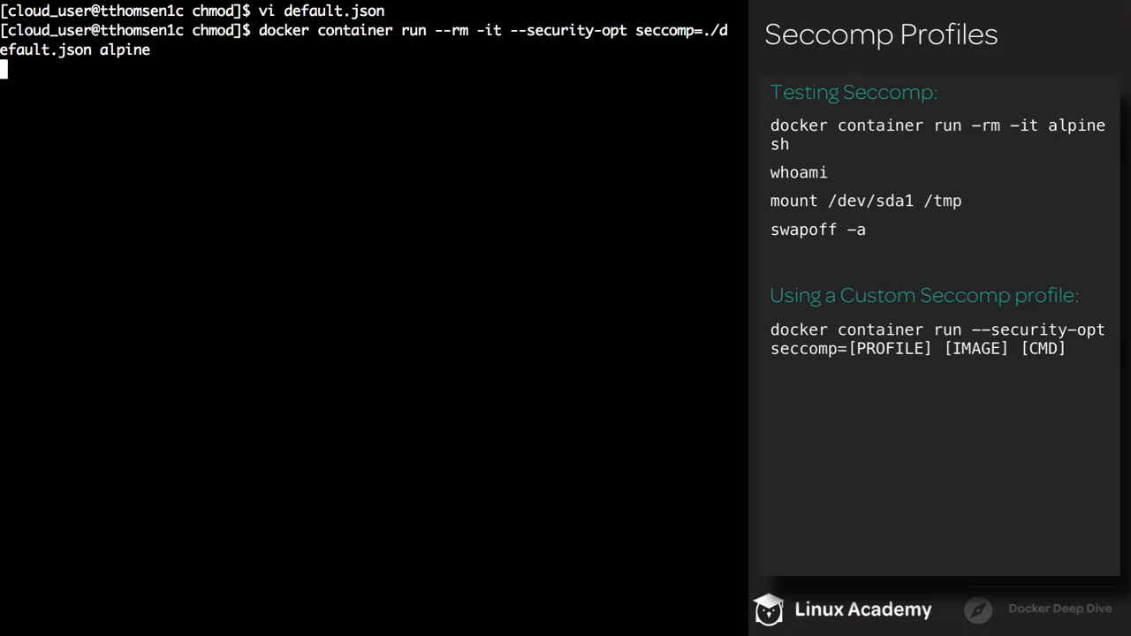
key("Return")
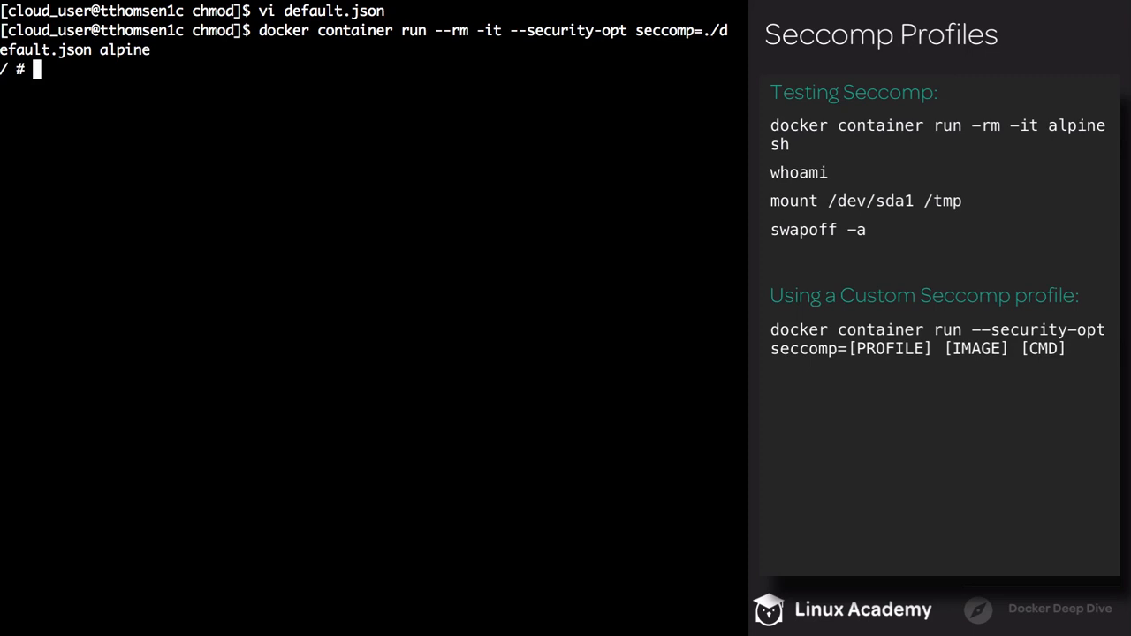
type("chmod +r /usr")
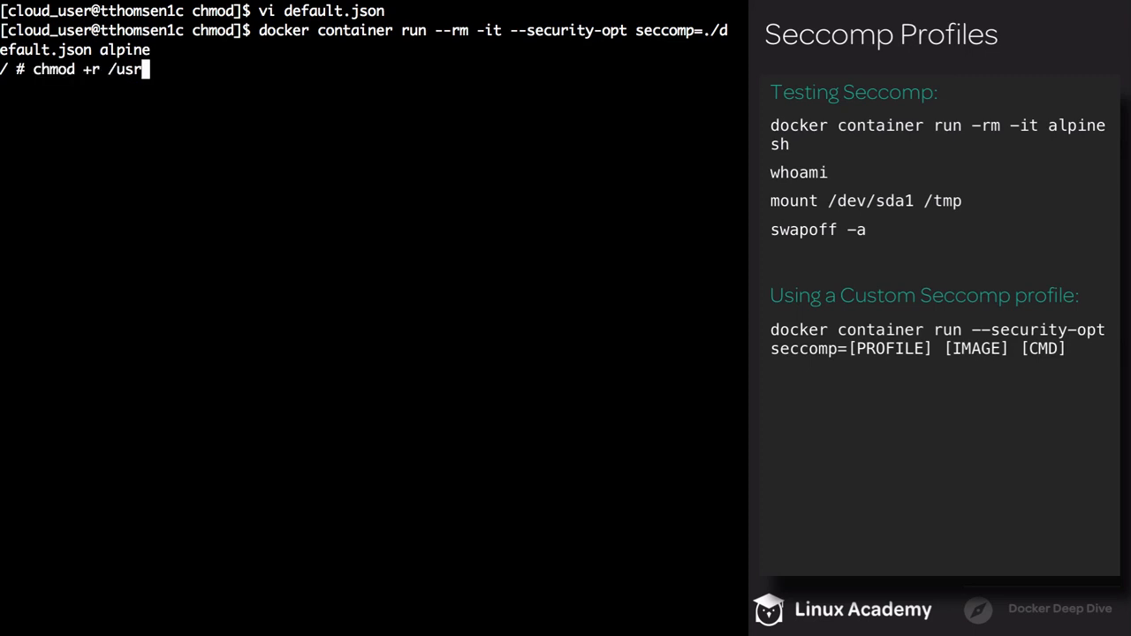
key("Return")
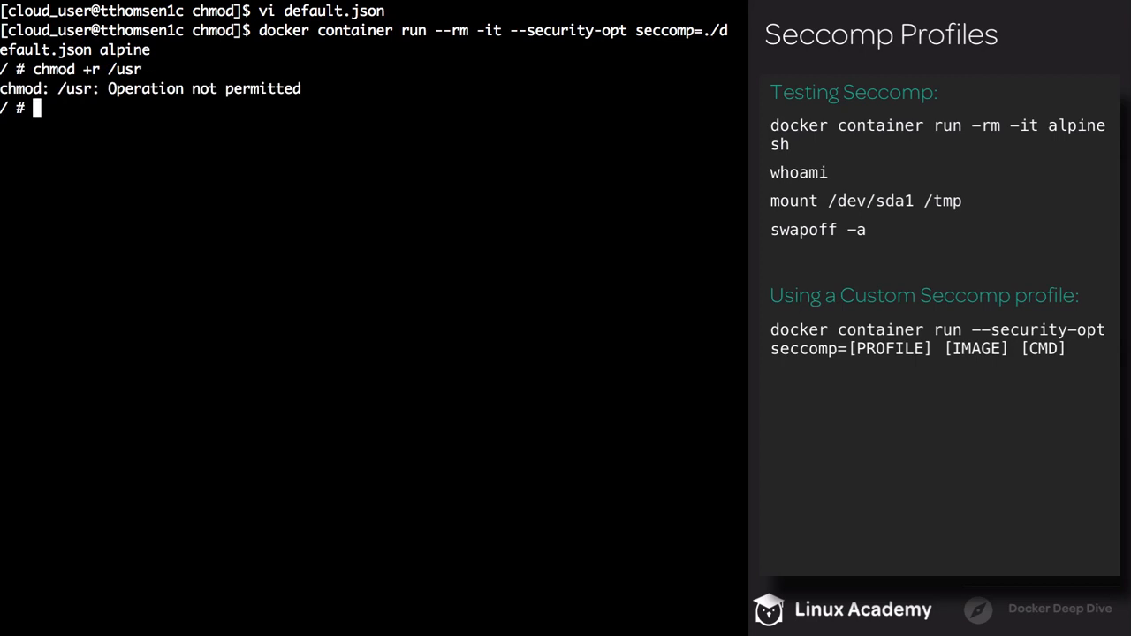
type("exit")
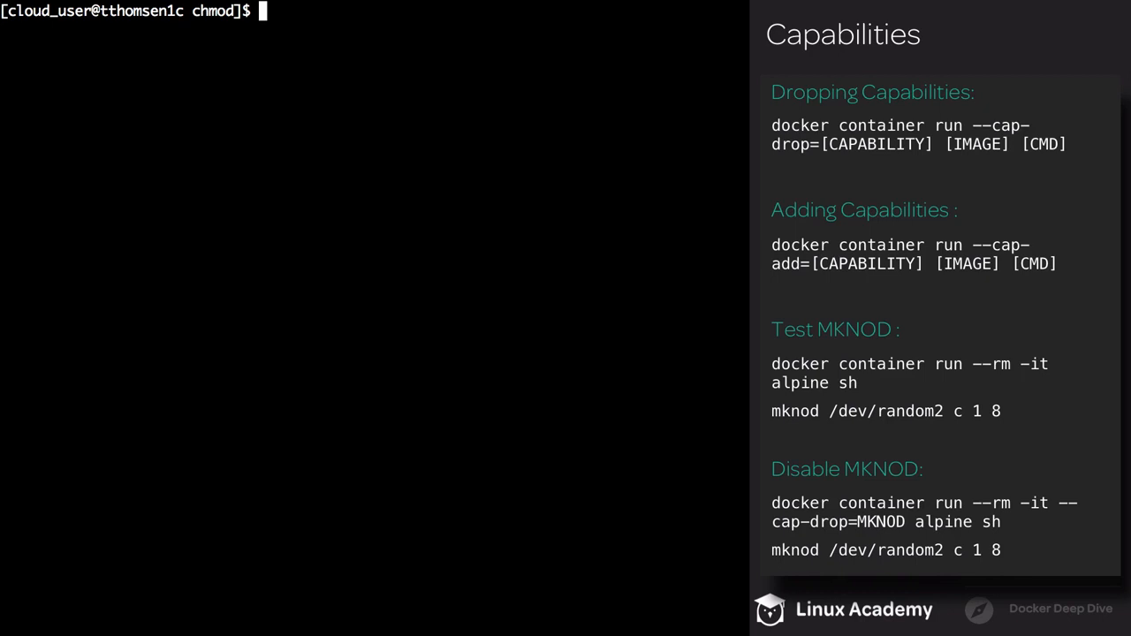
- Run a default alpine container, create /dev/random2 with mknod c 1 8 without error, and exit
type("docker container run --rm -it alpine sh")
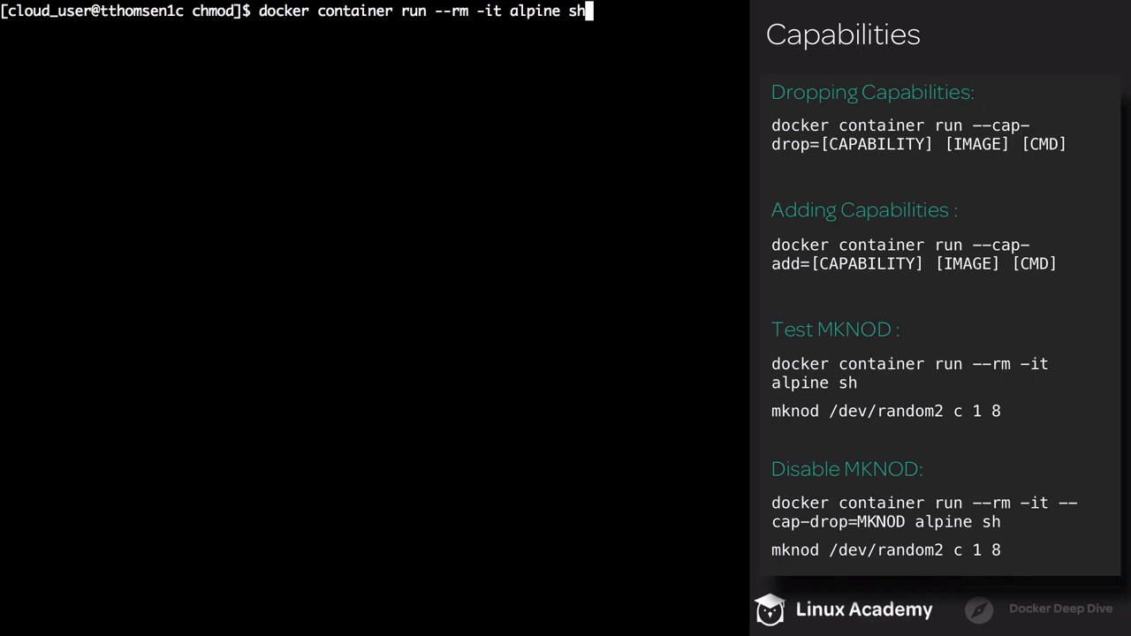
key("Return")
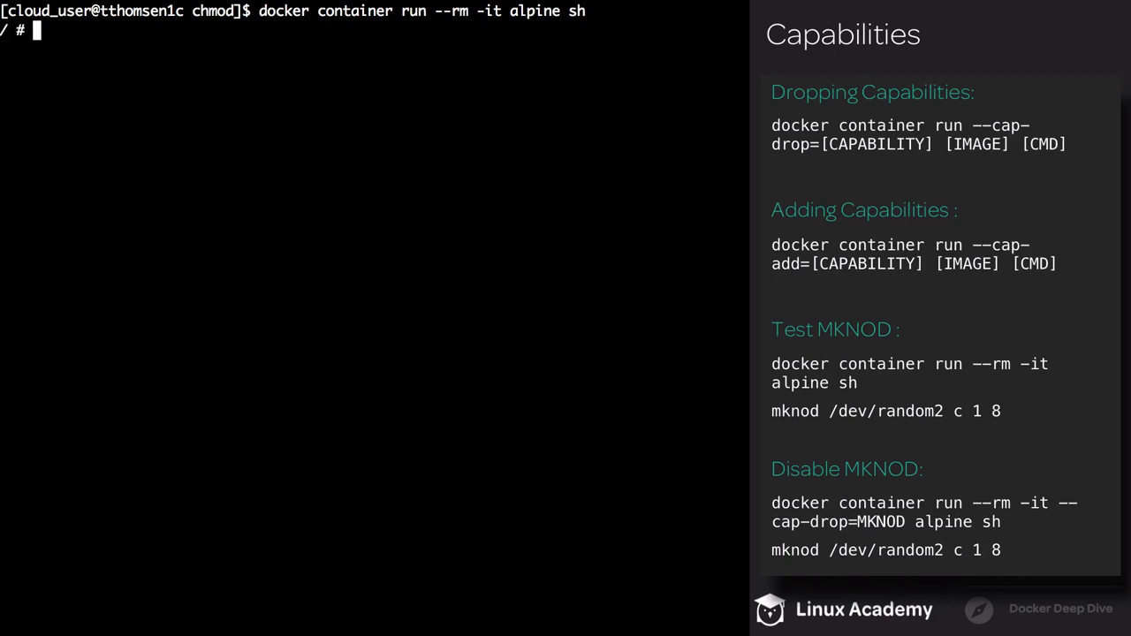
type("mknod /dev/random2 c 1 8")
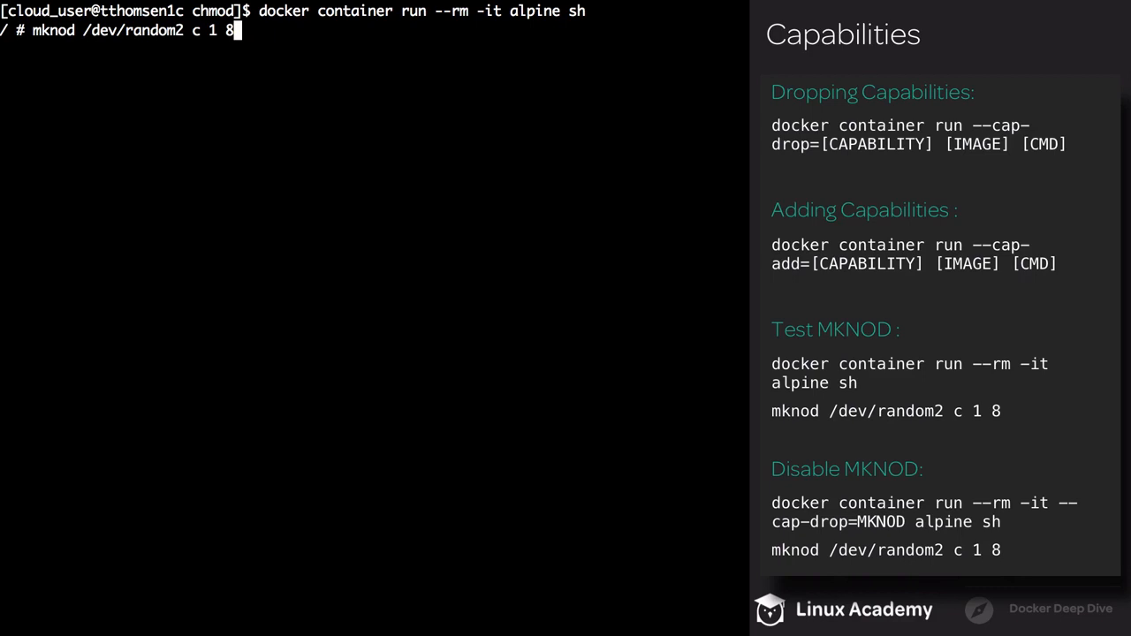
key("Return")
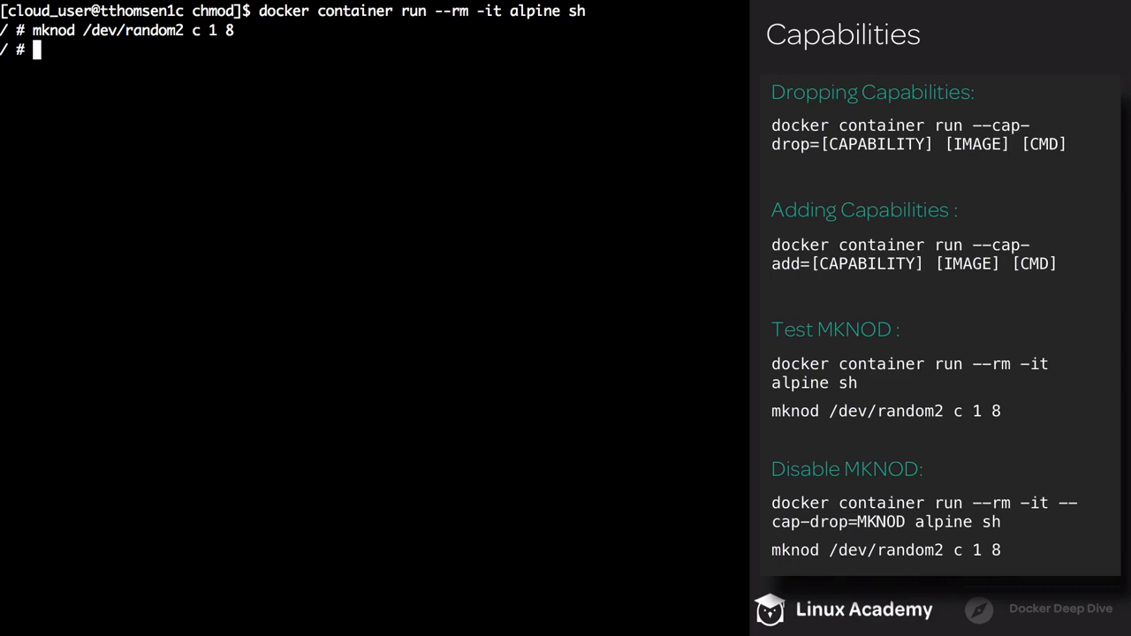
type("exit")
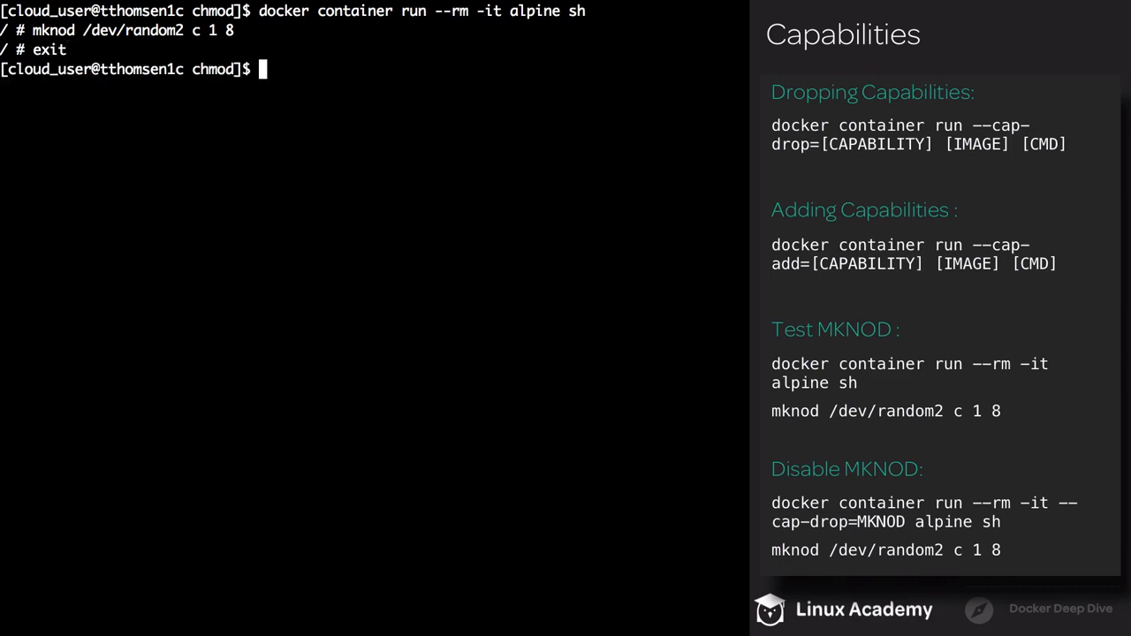
- Run alpine with --cap-drop=MKNOD and attempt mknod /dev/random2 c 1 8
type("docker container run --rm -it --cap-drop=MKNOD alpine sh")
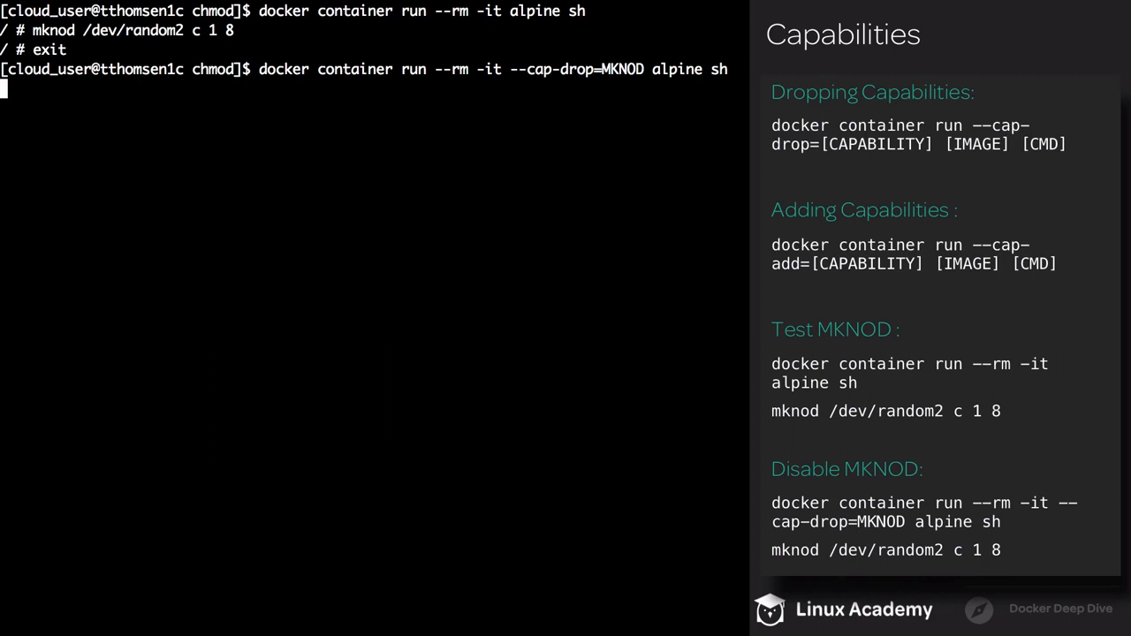
key("Return")
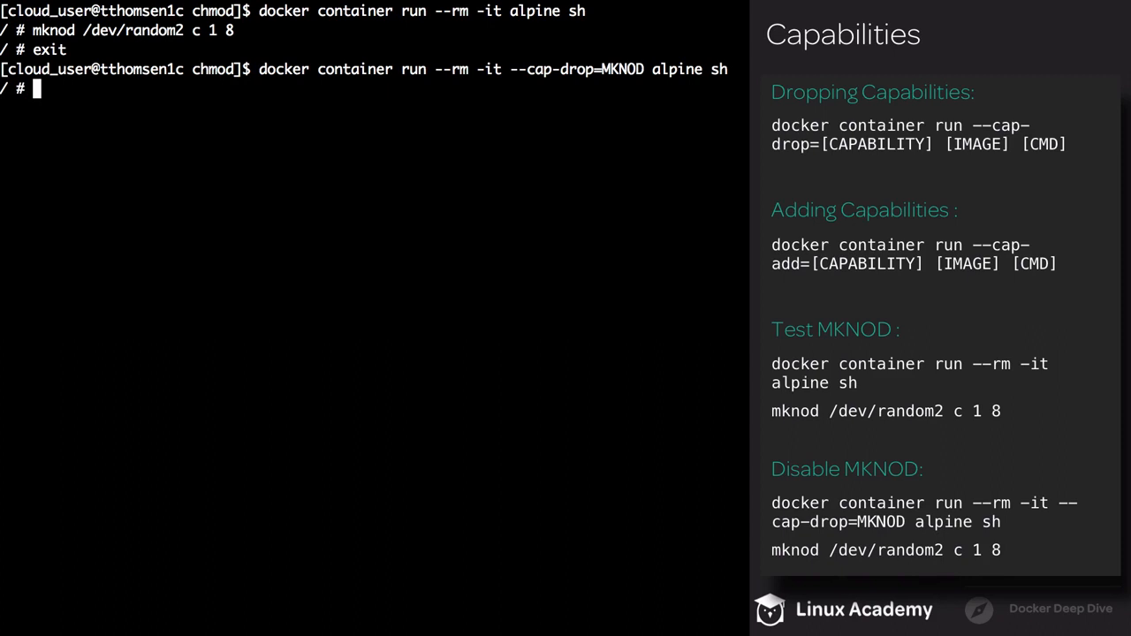
type("mknod /dev/random2 c 1 8")
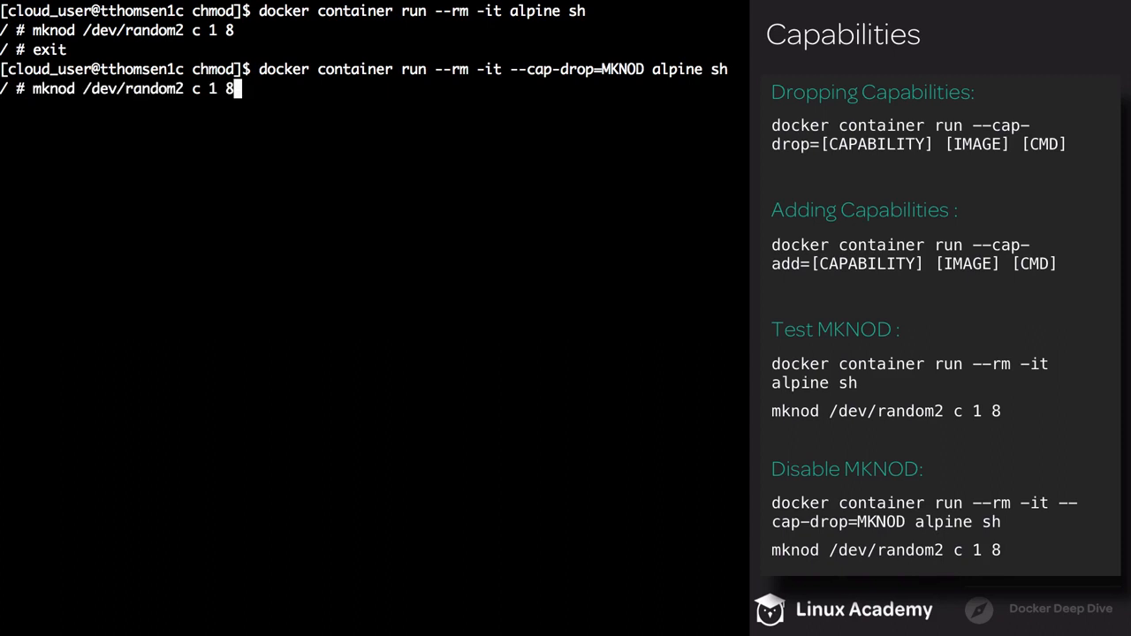
key("Return")
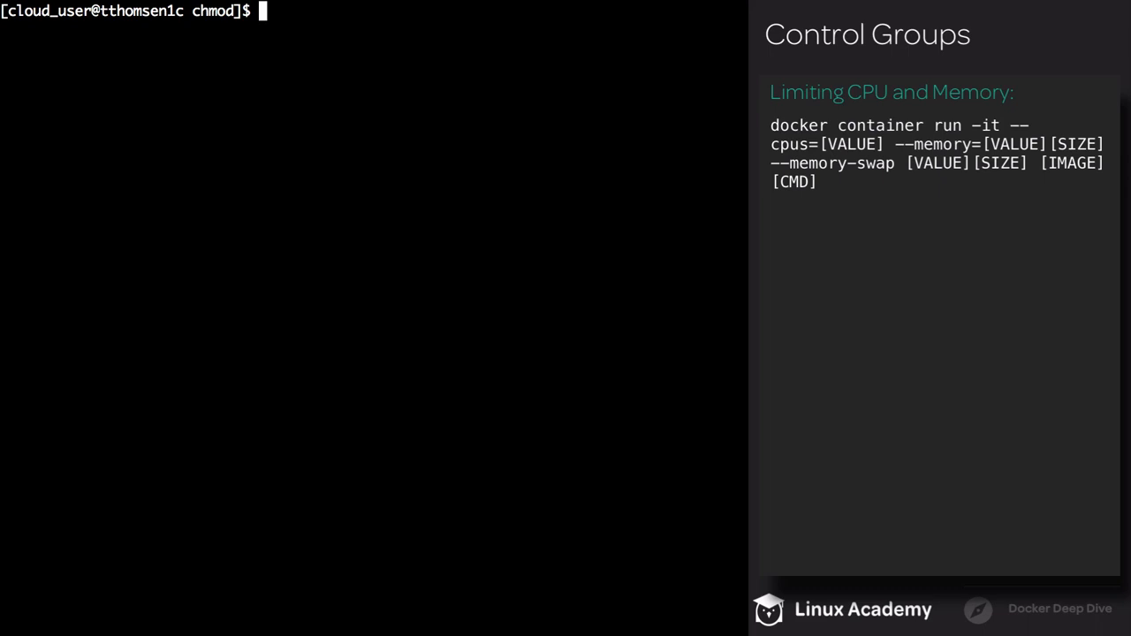
- Launch detached weather-app container resource-limits with 0.5 CPUs, 512M memory and 1G swap
type("docker container run -d --name resource-limits --cpus=\".5\" --memory=512M --memory-swap=1G rivethead42/weather-app")
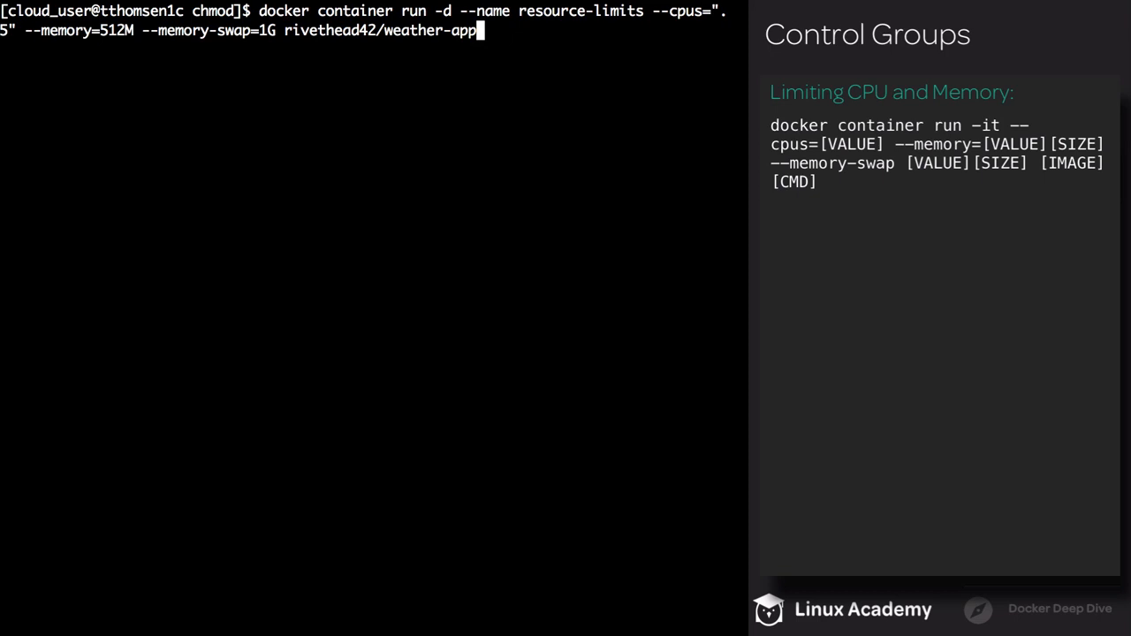
key("Return")
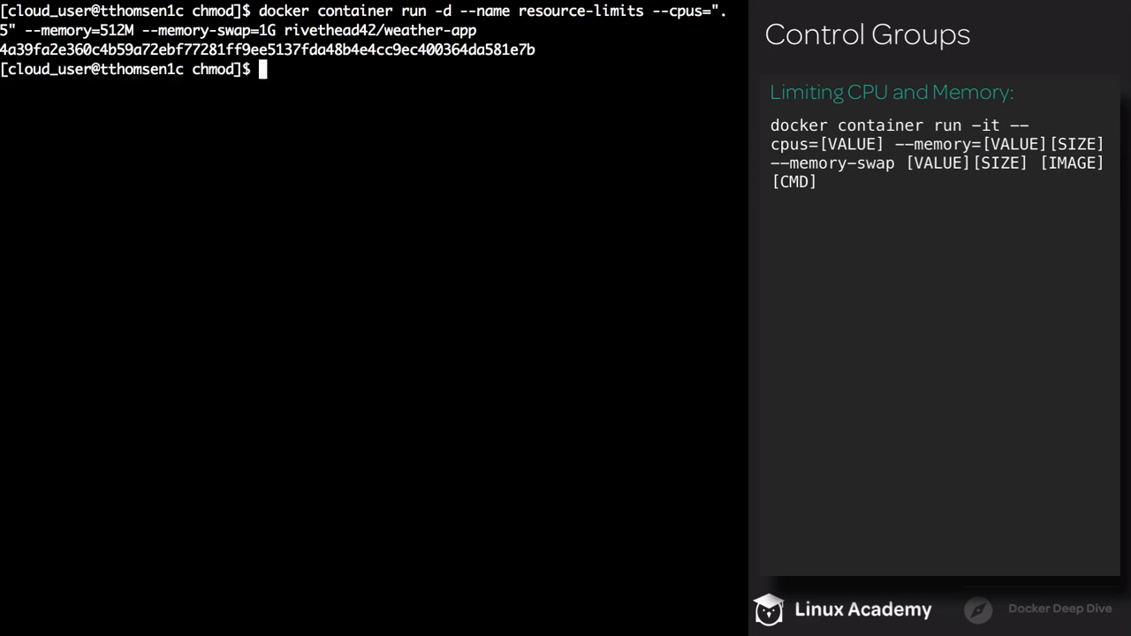
type("docker container inspect resource-limits")
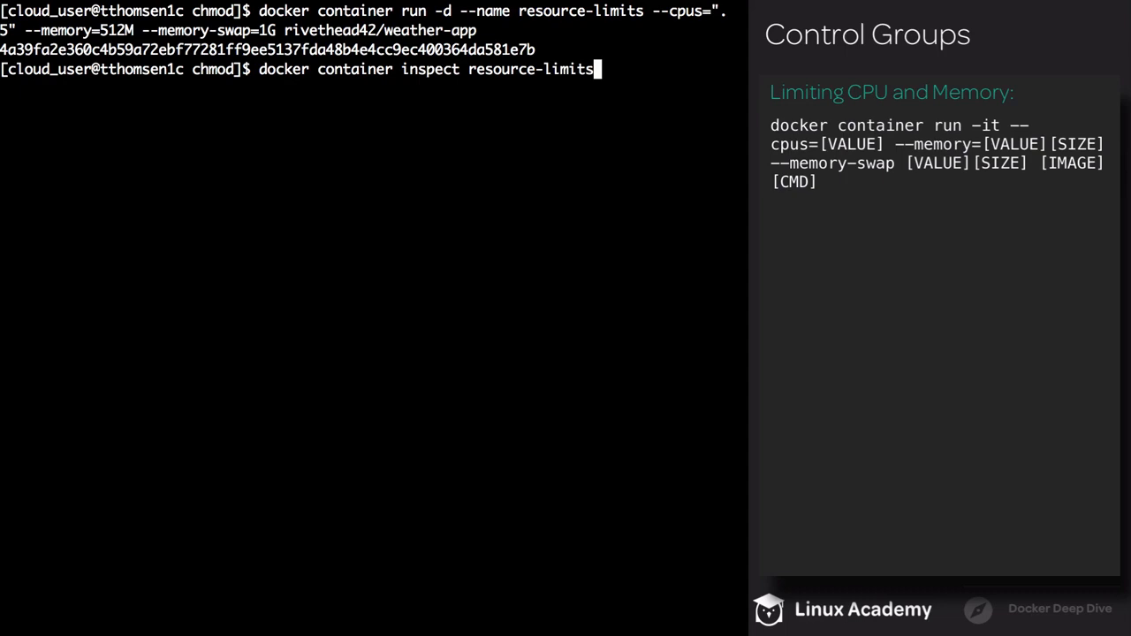
- Inspect resource-limits and highlight NanoCpus 500000000 in HostConfig
key("Return")
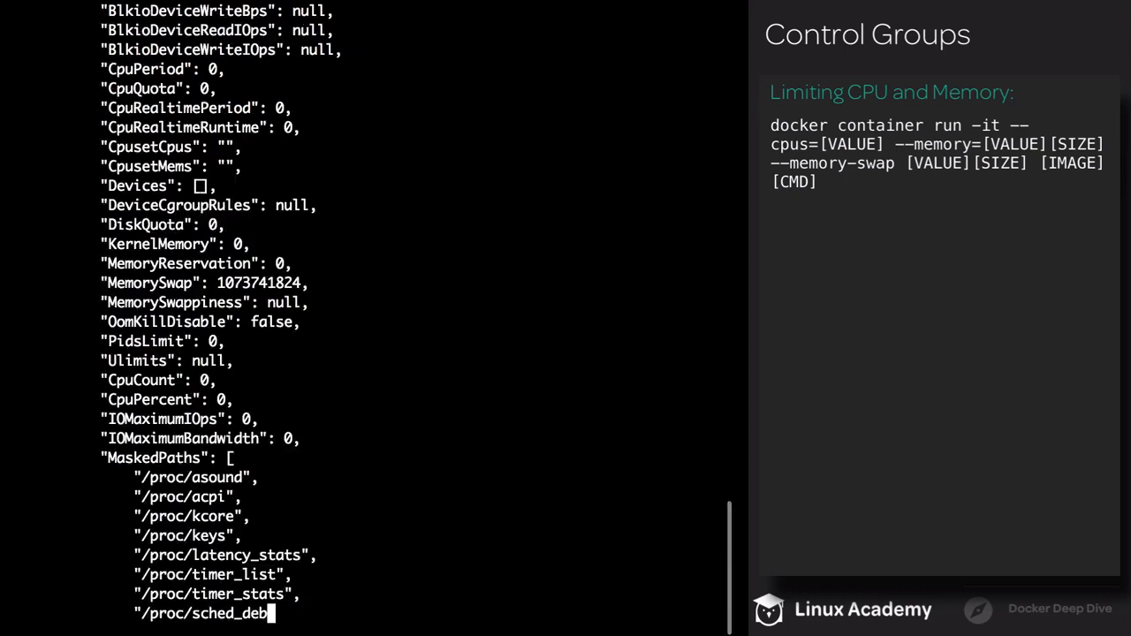
scroll("up", 3)
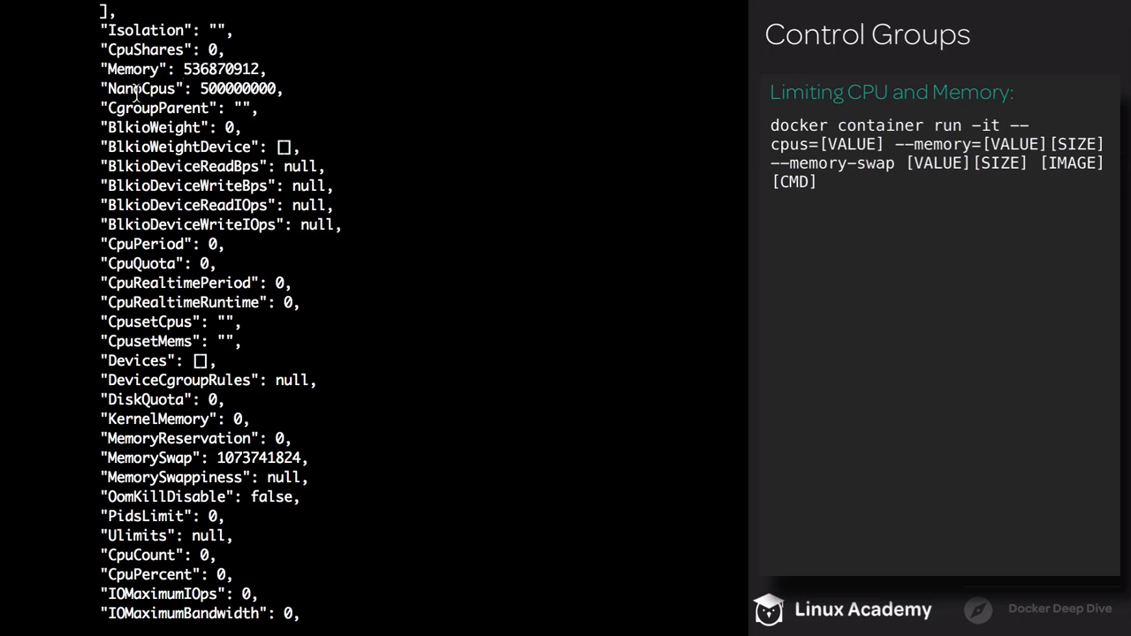
double_click(142, 89)
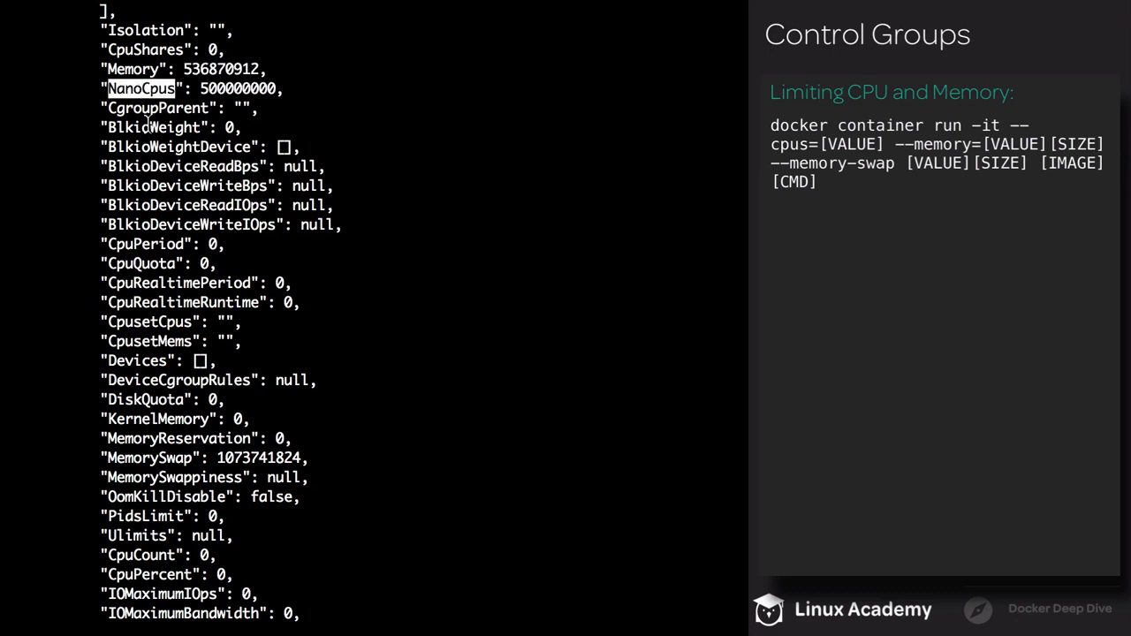
double_click(239, 89)
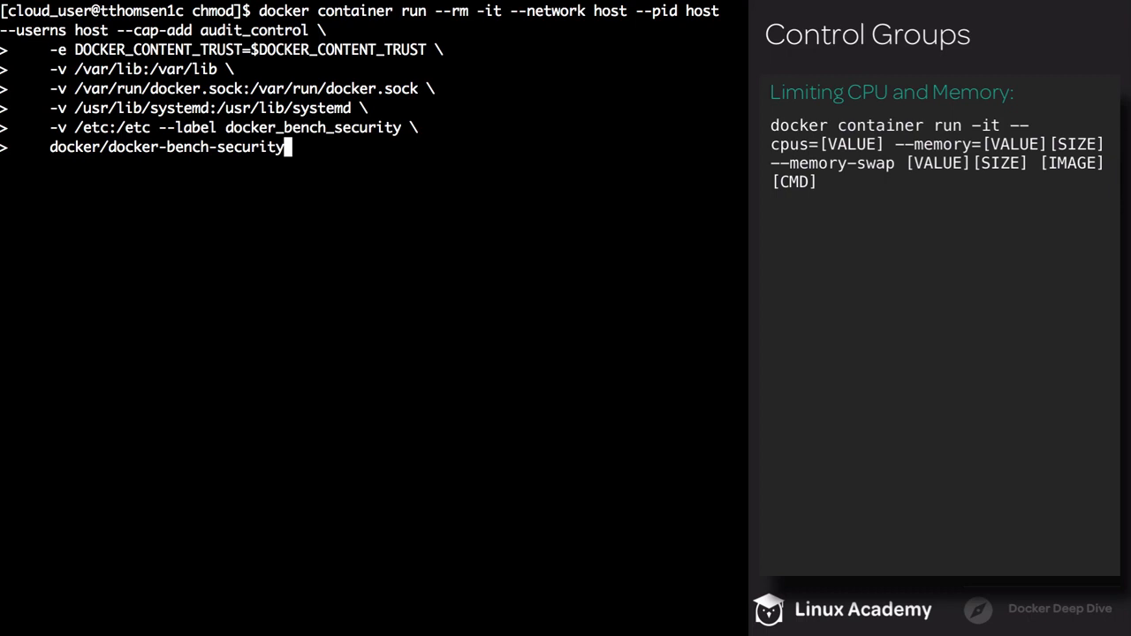
- Run the docker/docker-bench-security audit with host network, PID and mounted host directories
key("Return")
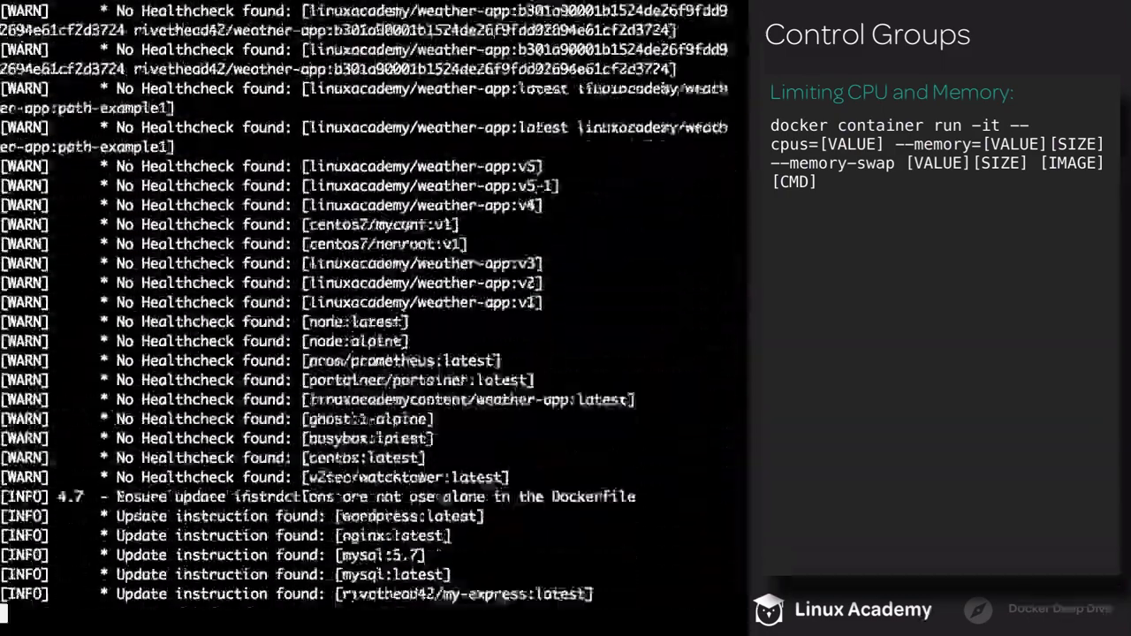
- Scroll through the finished Docker Bench Security report down to the Checks: 105 and Score: 4 lines
scroll("down", 3)
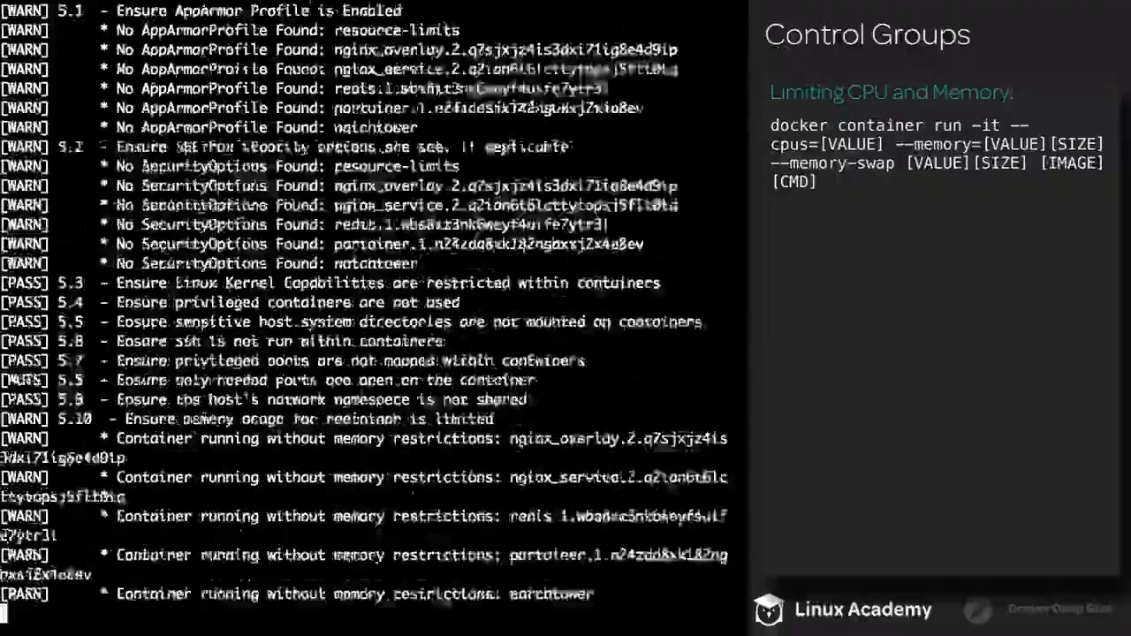
scroll("down", 3)
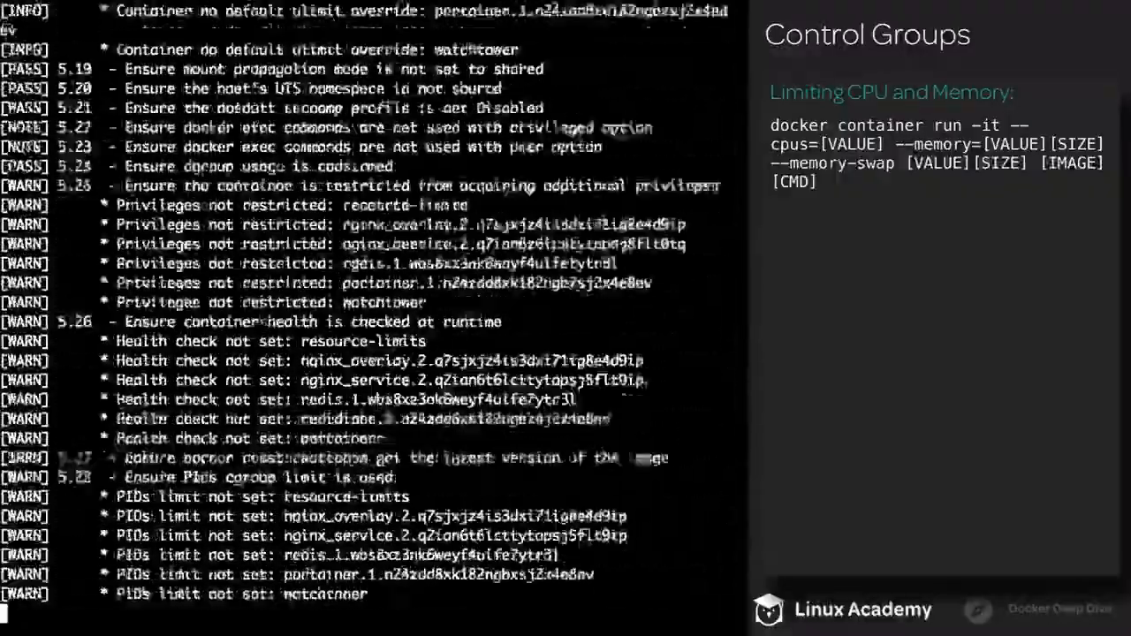
scroll("down", 3)
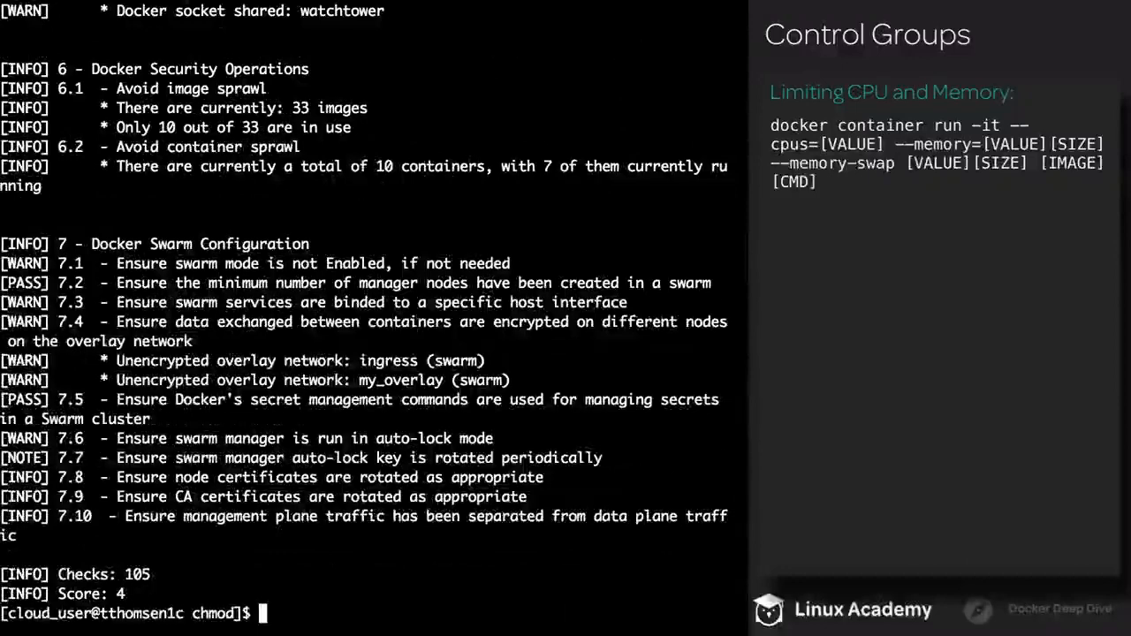